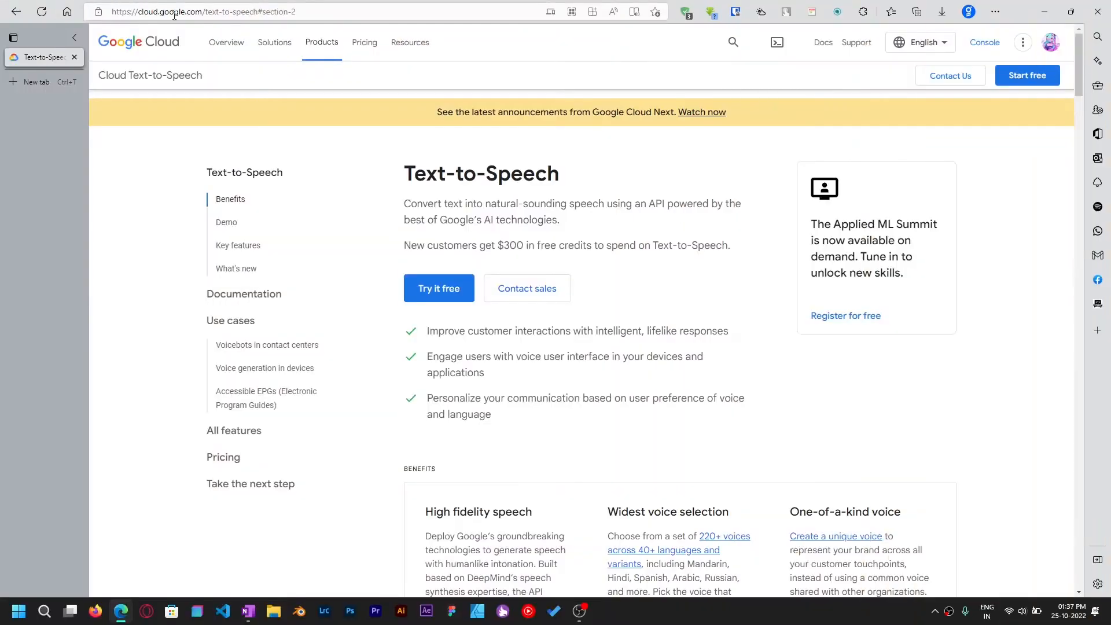
- Scroll the Text-to-Speech page down to the 'Put Text-to-Speech into action' demo and its language list
click(203, 12)
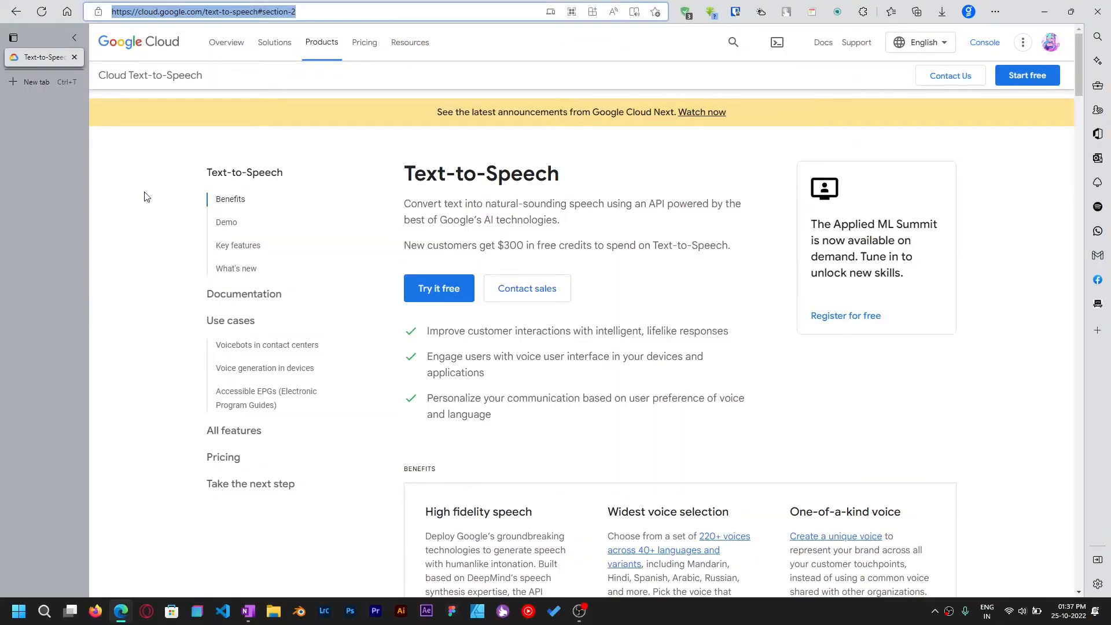
mouse_move(184, 138)
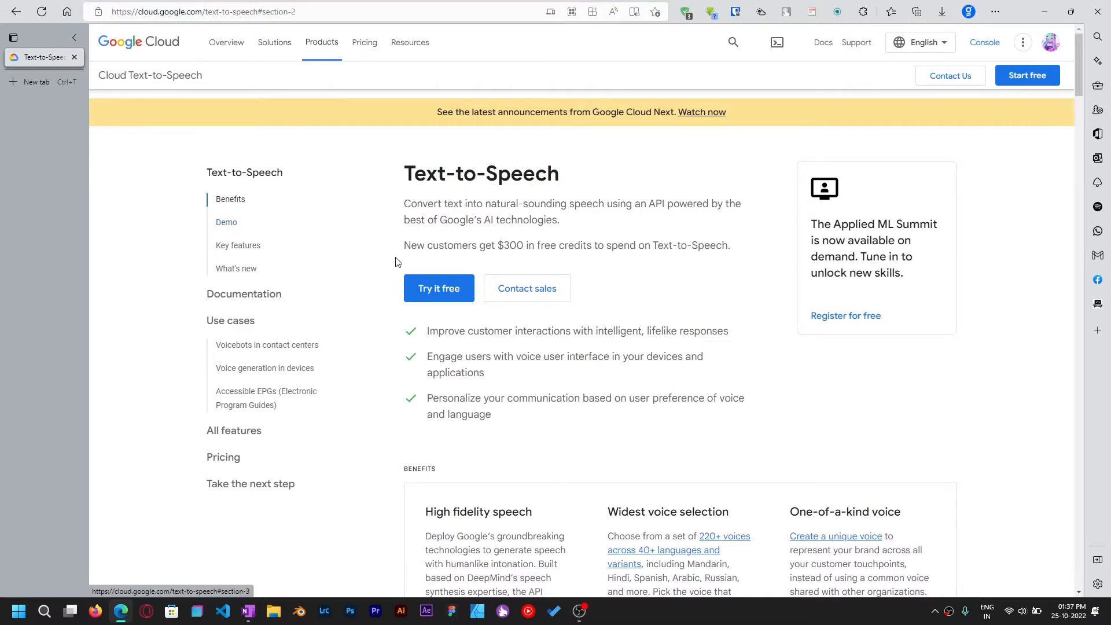
scroll(down, 3)
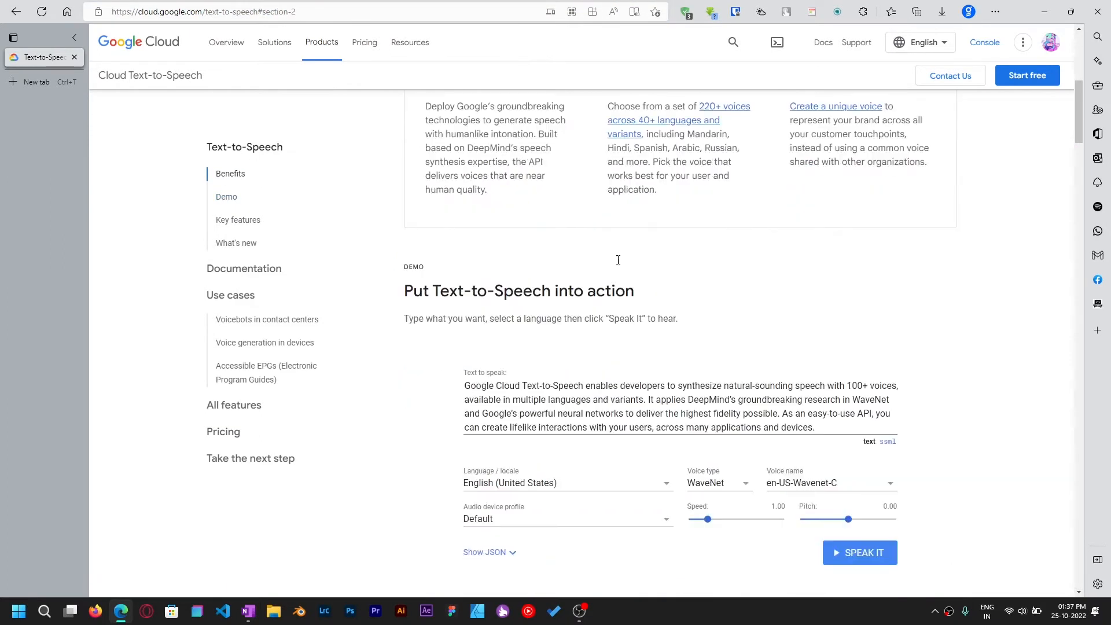
scroll(down, 3)
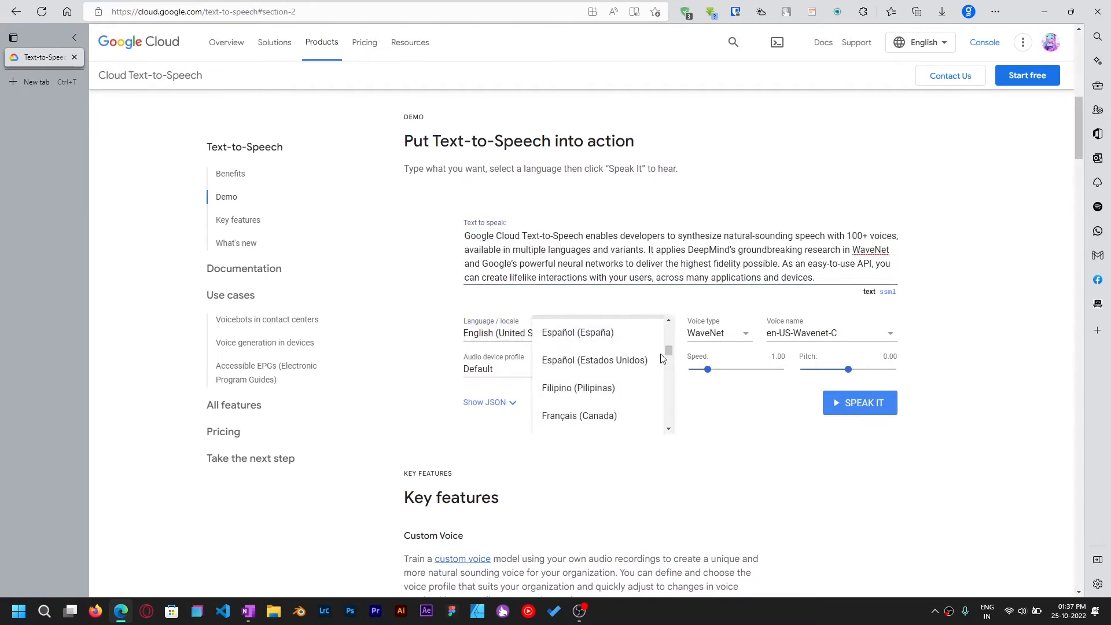
scroll(down, 3)
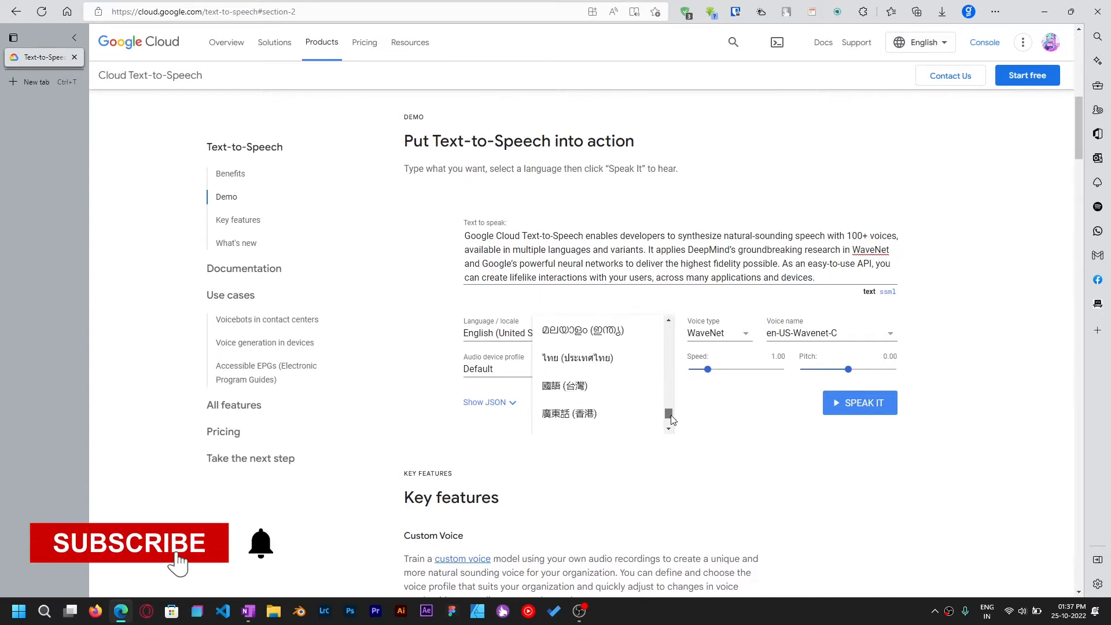
scroll(up, 3)
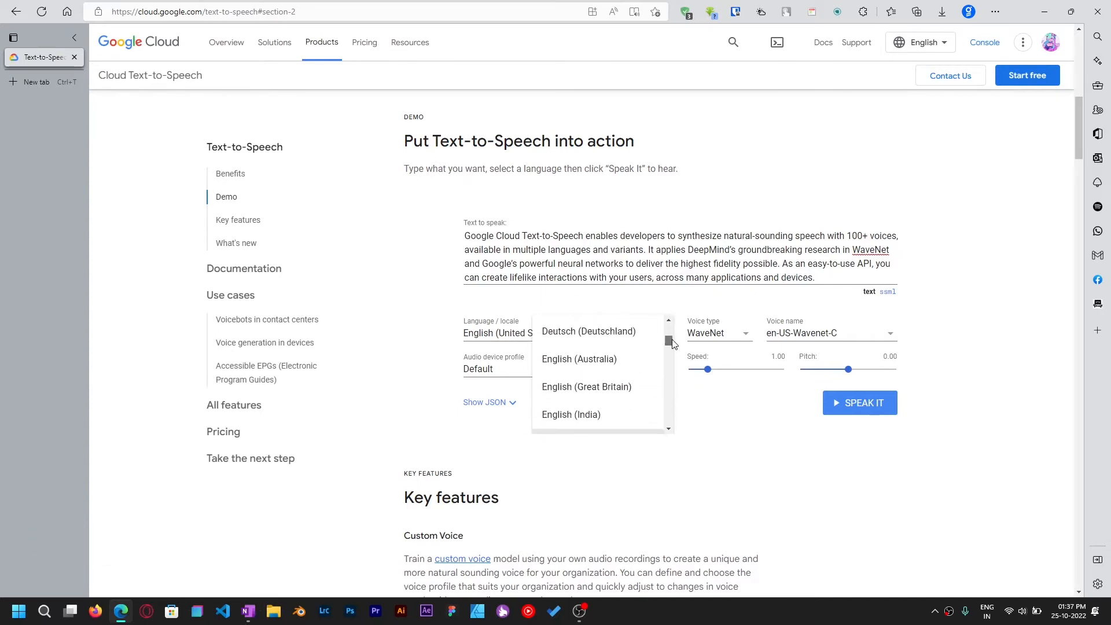
- Keep English (United States), WaveNet and en-US-Wavenet-C, and speak the demo text at speed 0.96
click(635, 430)
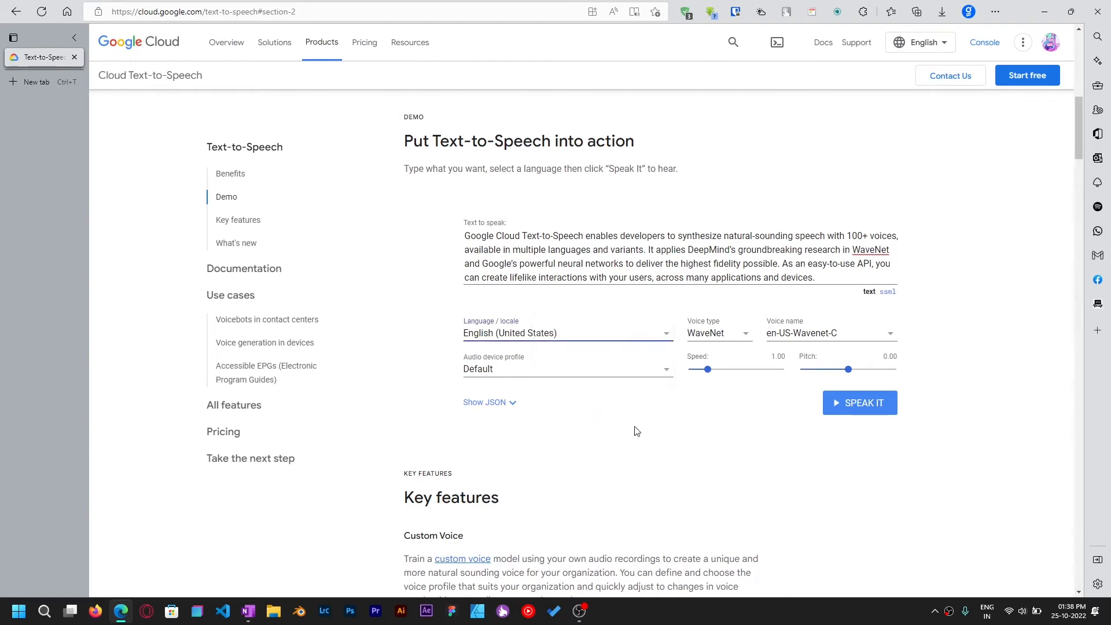
click(567, 368)
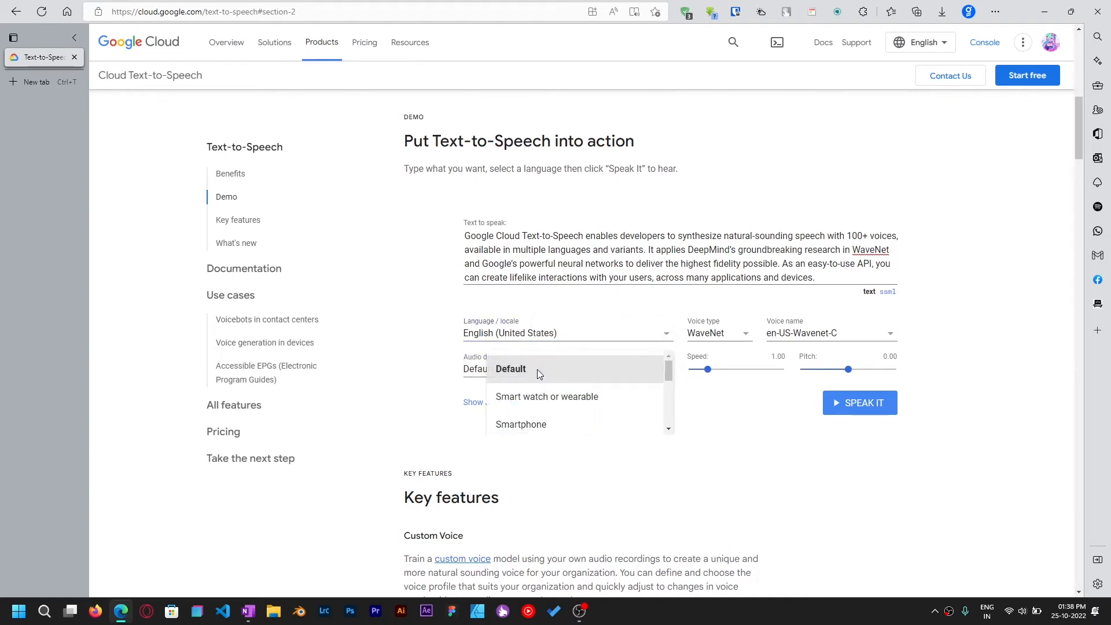
click(717, 332)
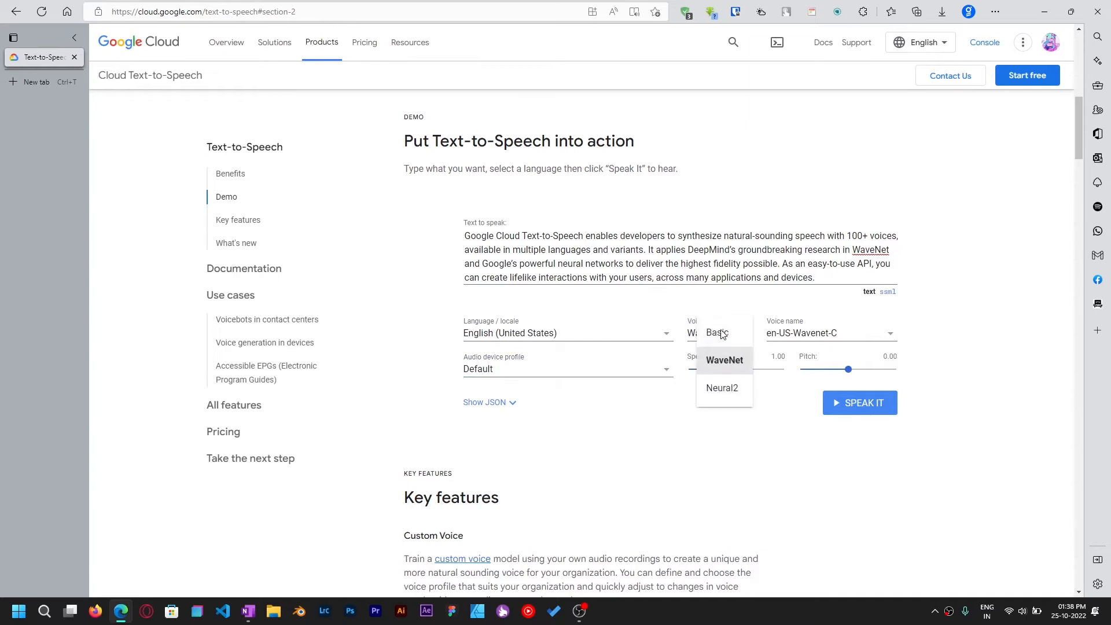
mouse_move(722, 399)
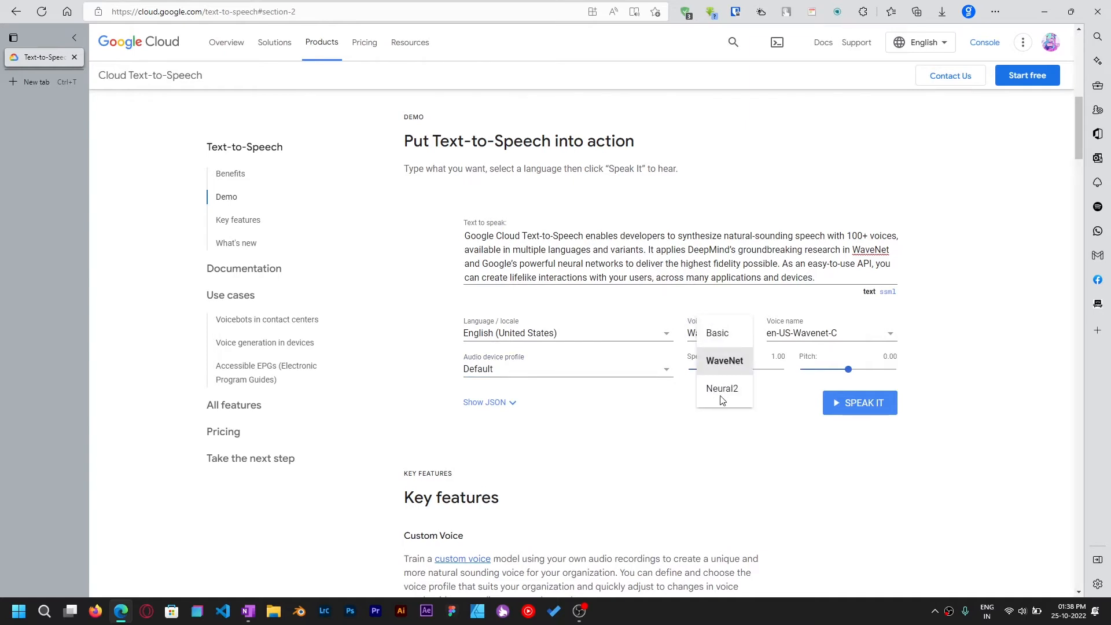
click(724, 360)
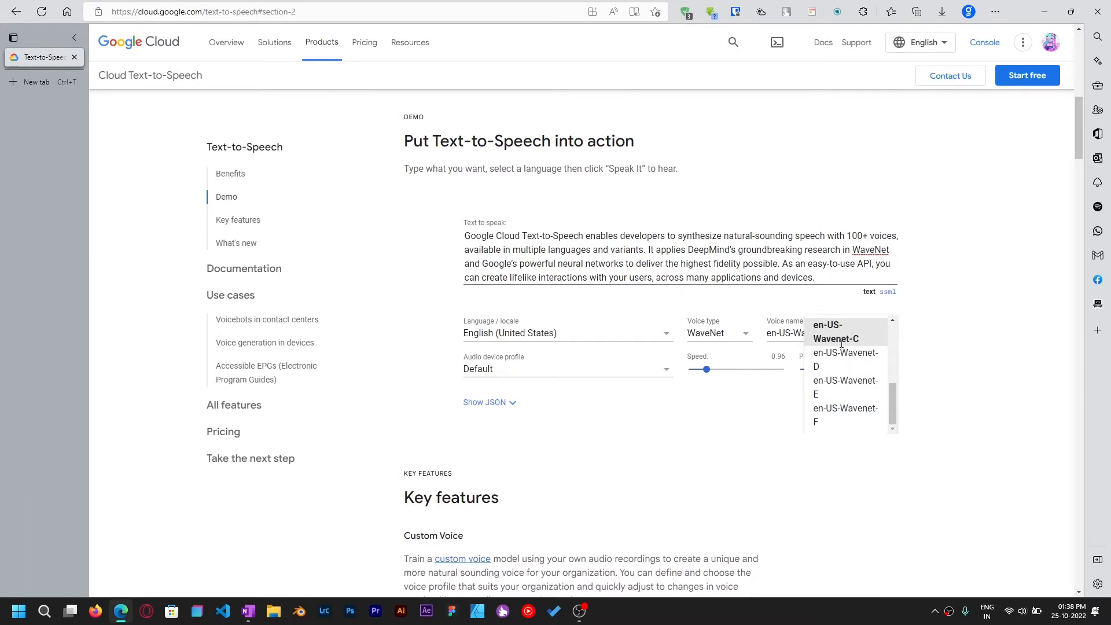
click(834, 332)
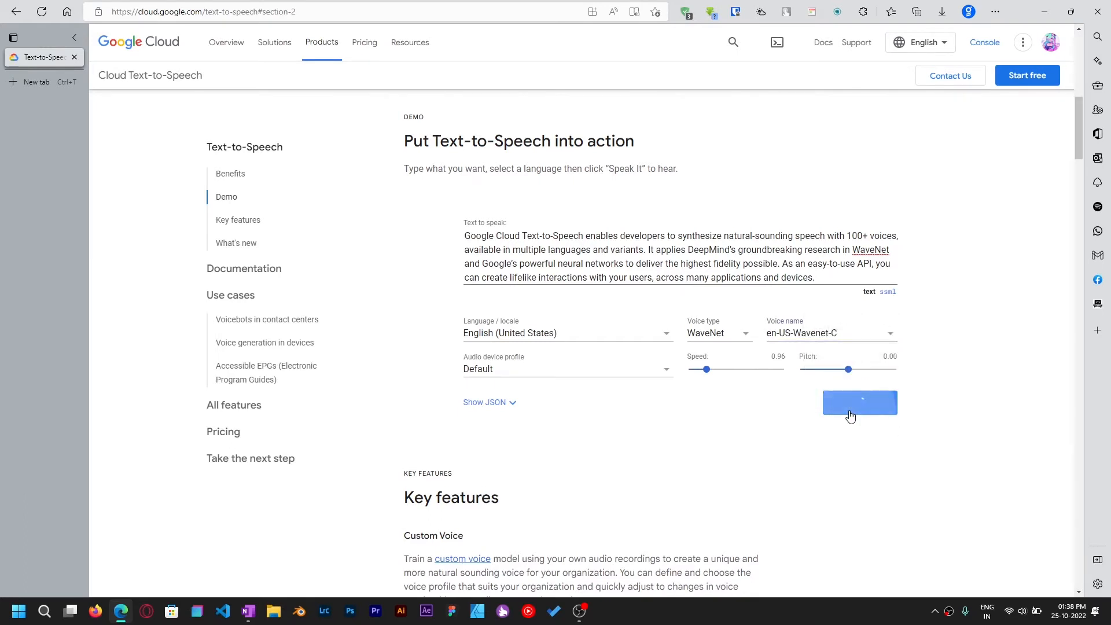
click(858, 402)
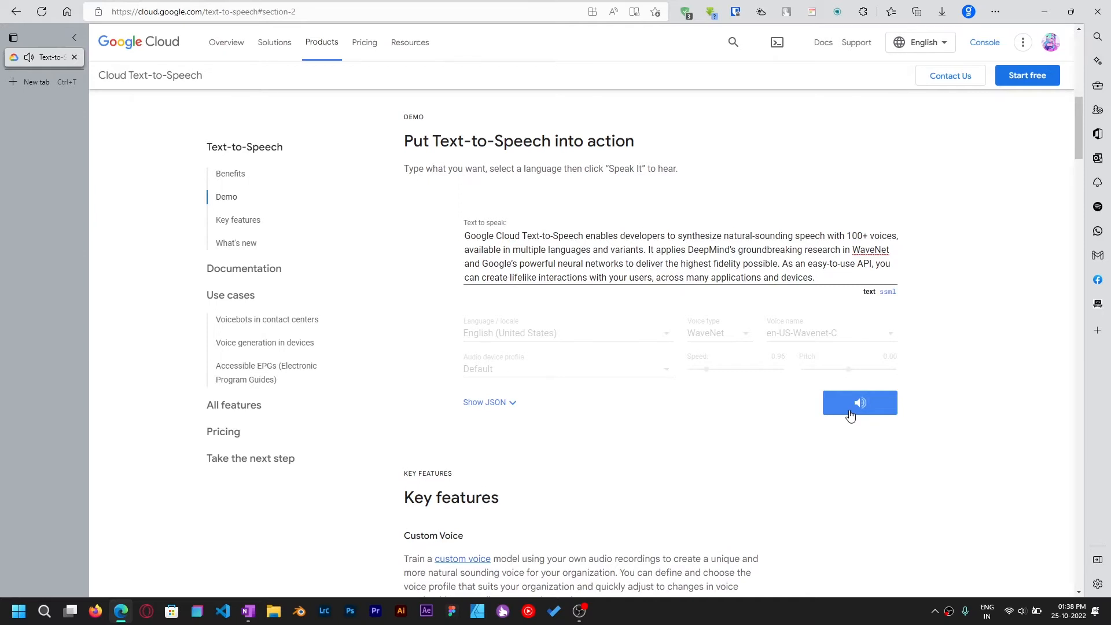
- Switch the voice to en-US-Wavenet-F and speak the demo text again
click(860, 403)
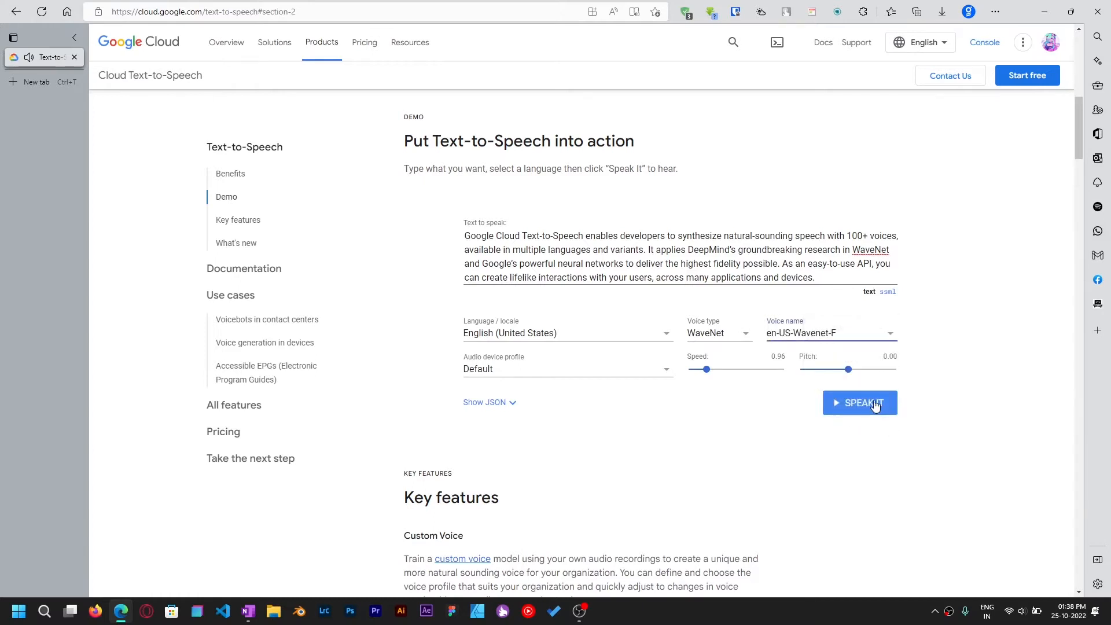
click(858, 403)
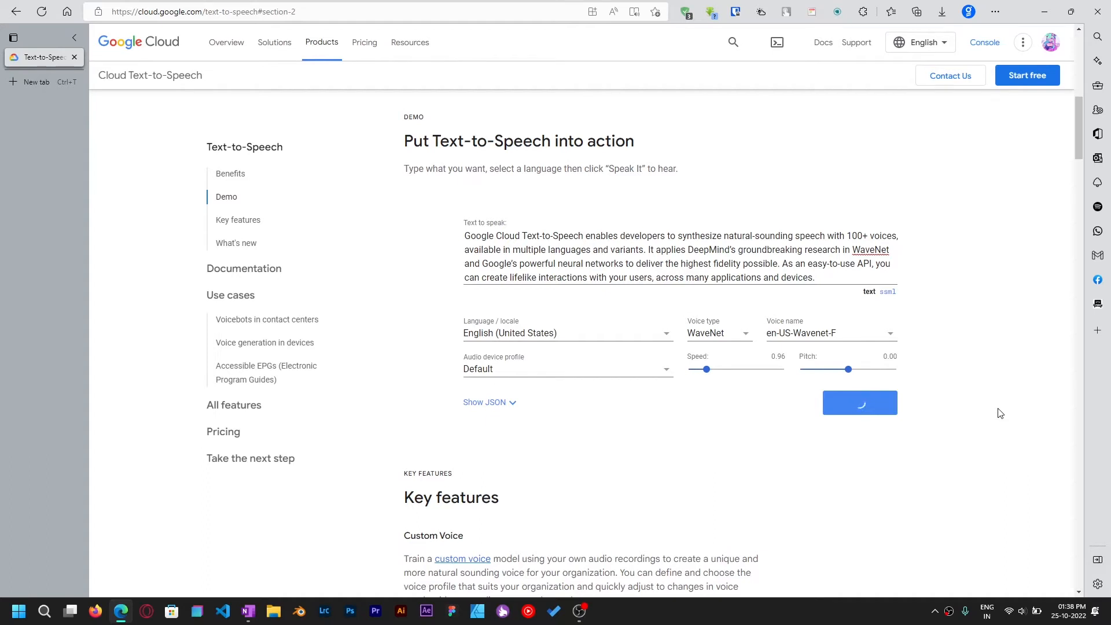
- Start the Audacity 3.2.1 64-bit Windows installer download and dismiss the Downloads flyout
click(859, 403)
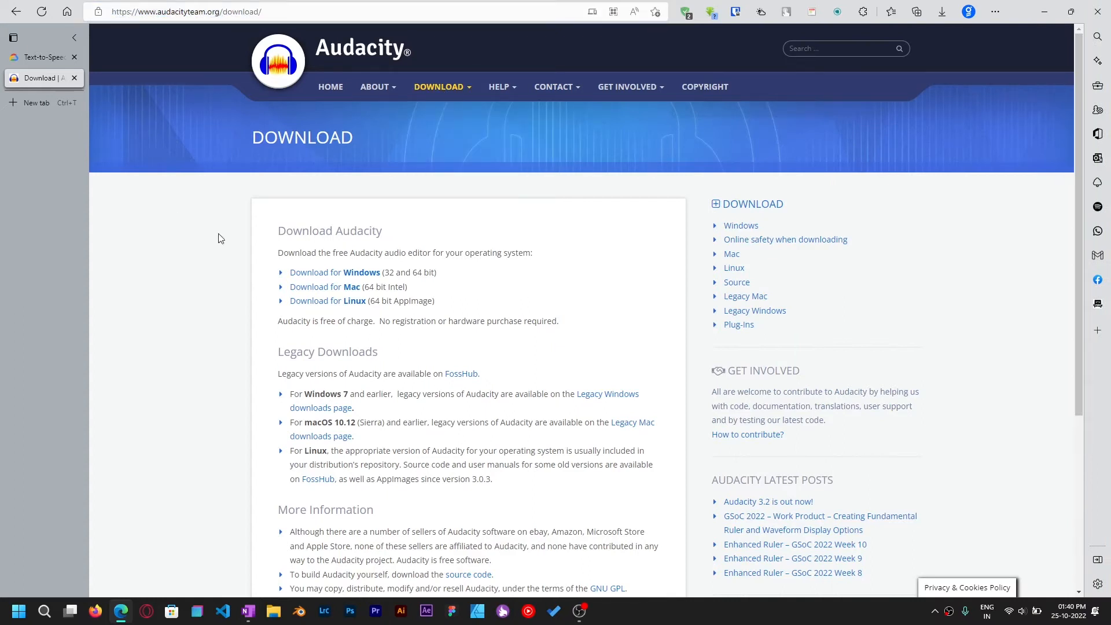
mouse_move(361, 272)
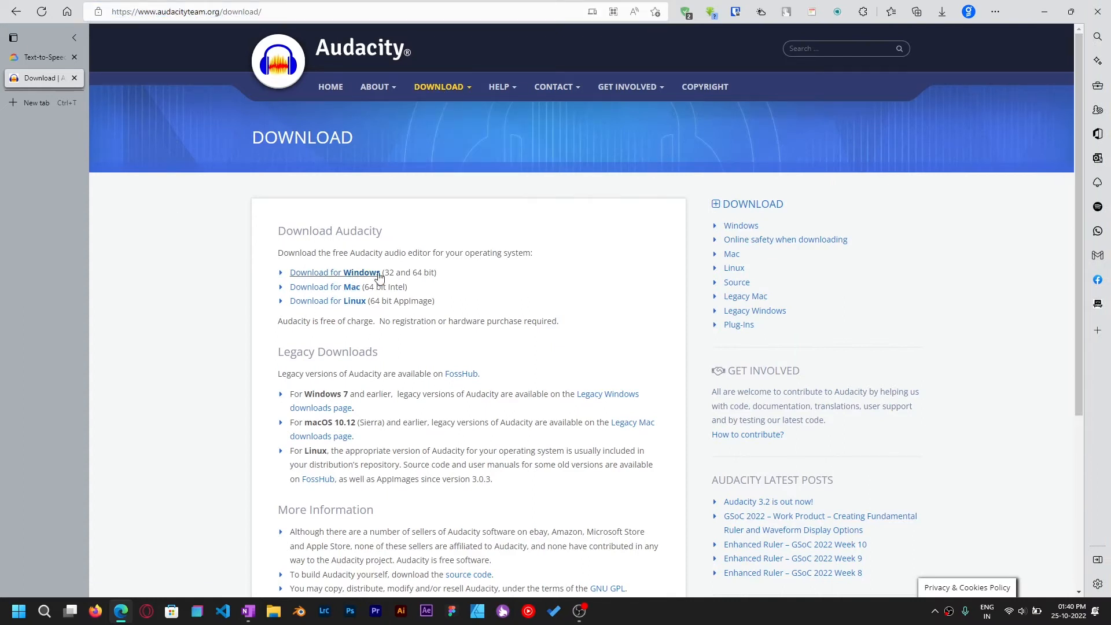
mouse_move(280, 277)
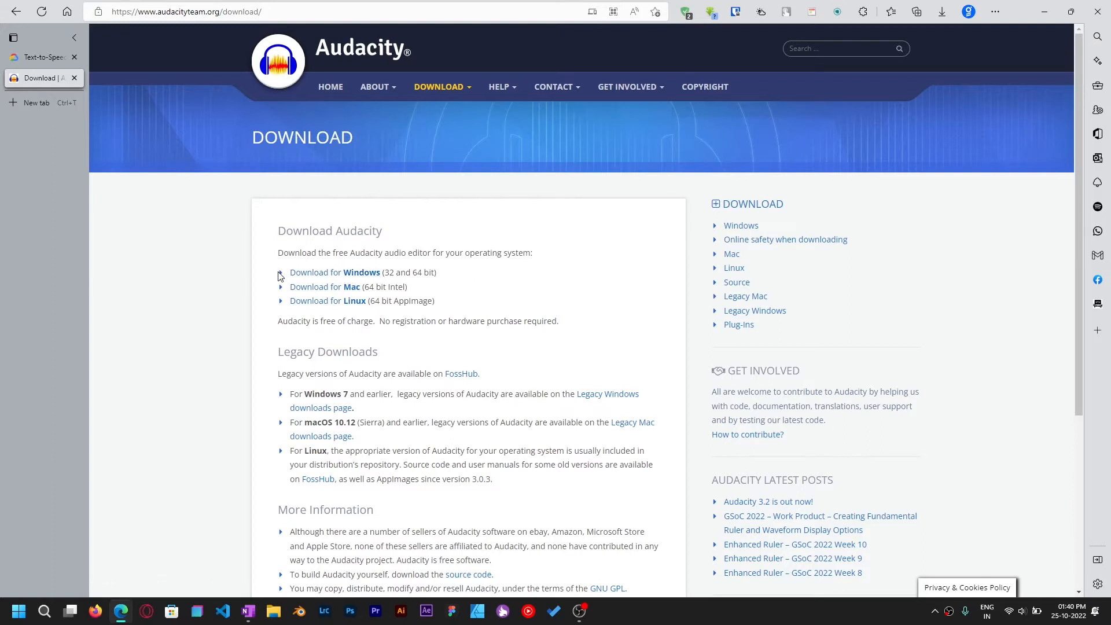
click(335, 272)
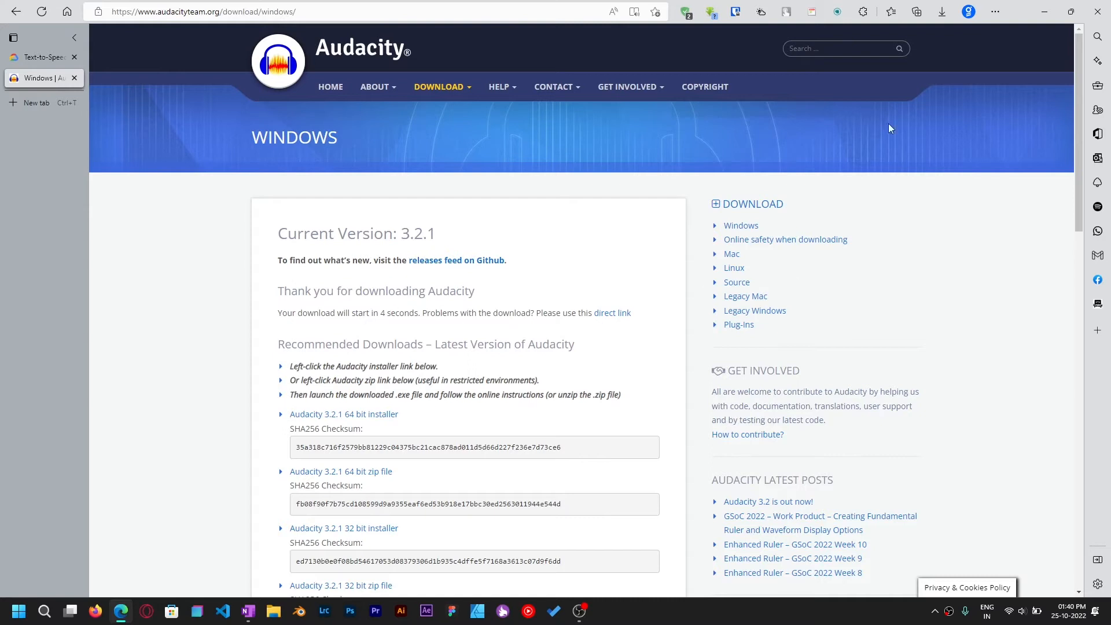
mouse_move(944, 81)
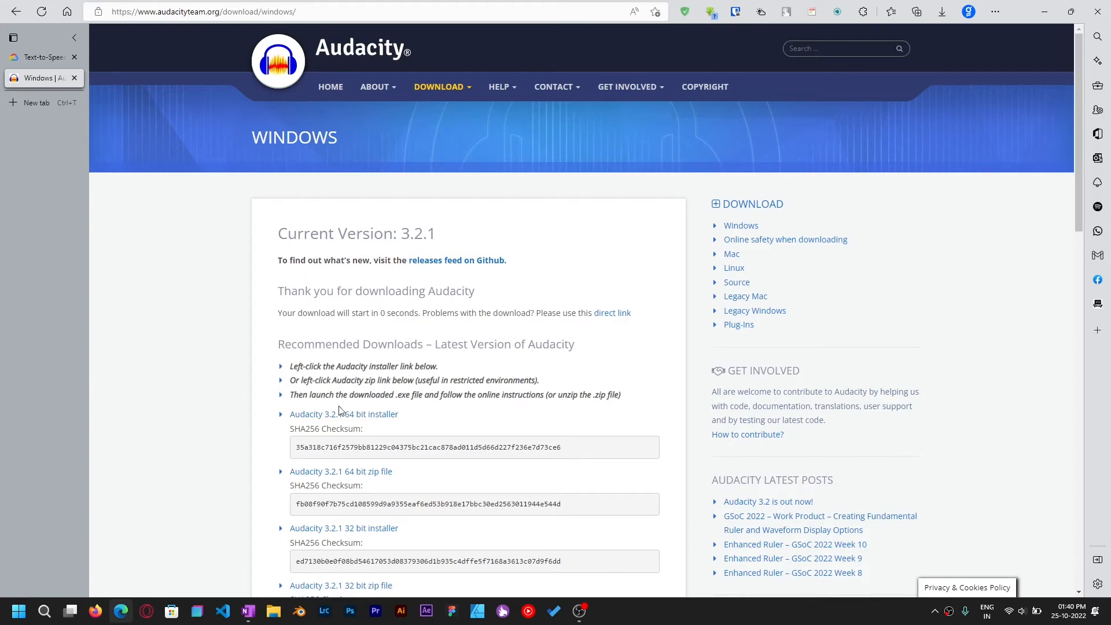
click(942, 12)
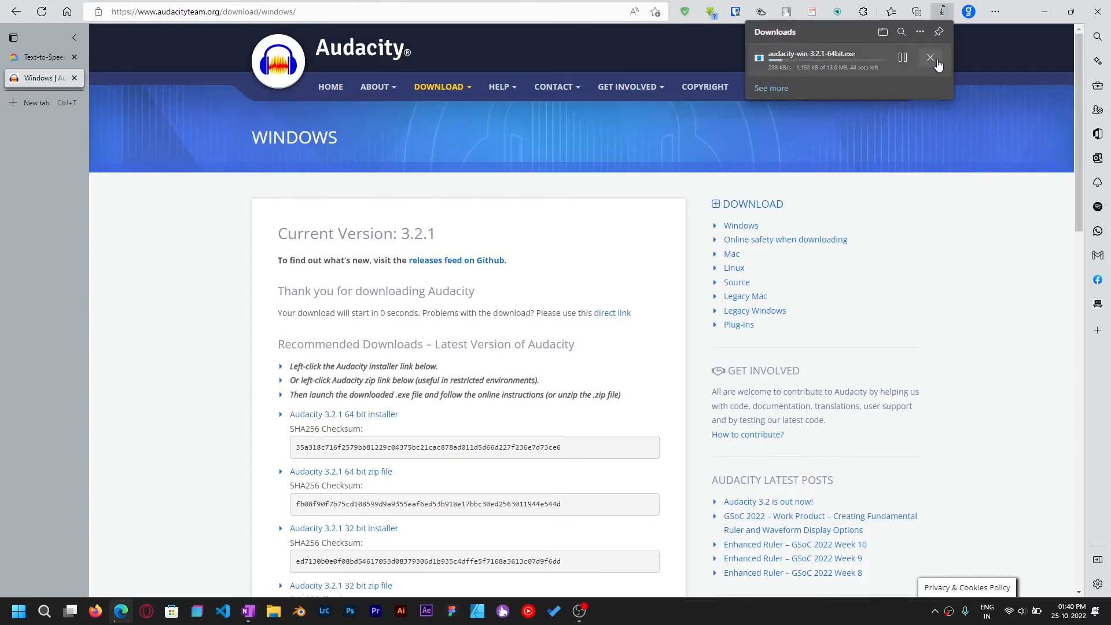
click(930, 58)
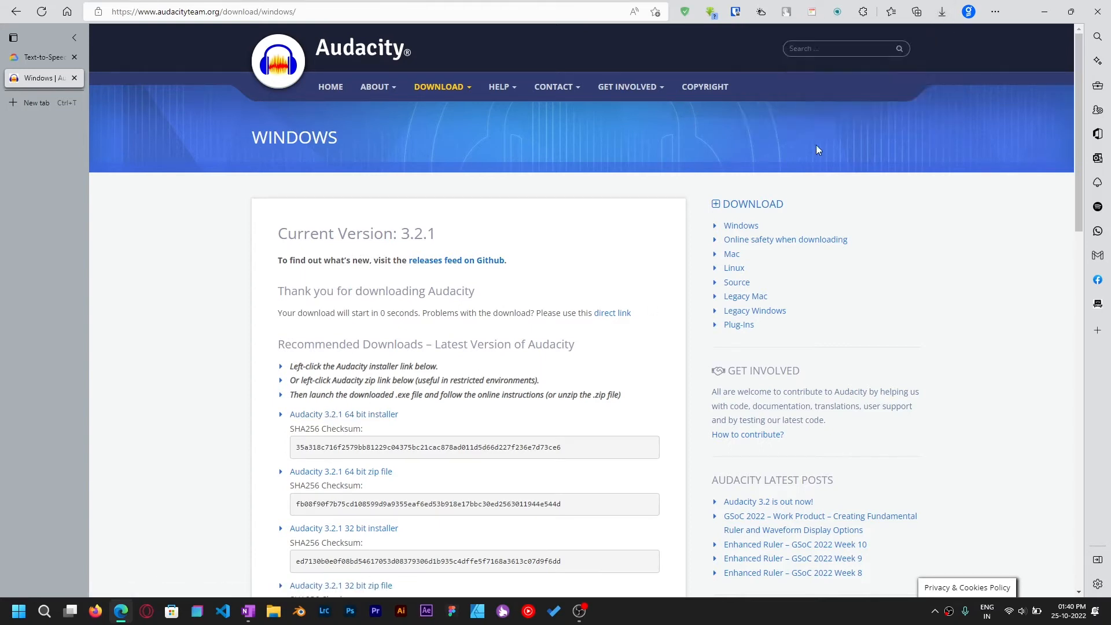
mouse_move(344, 415)
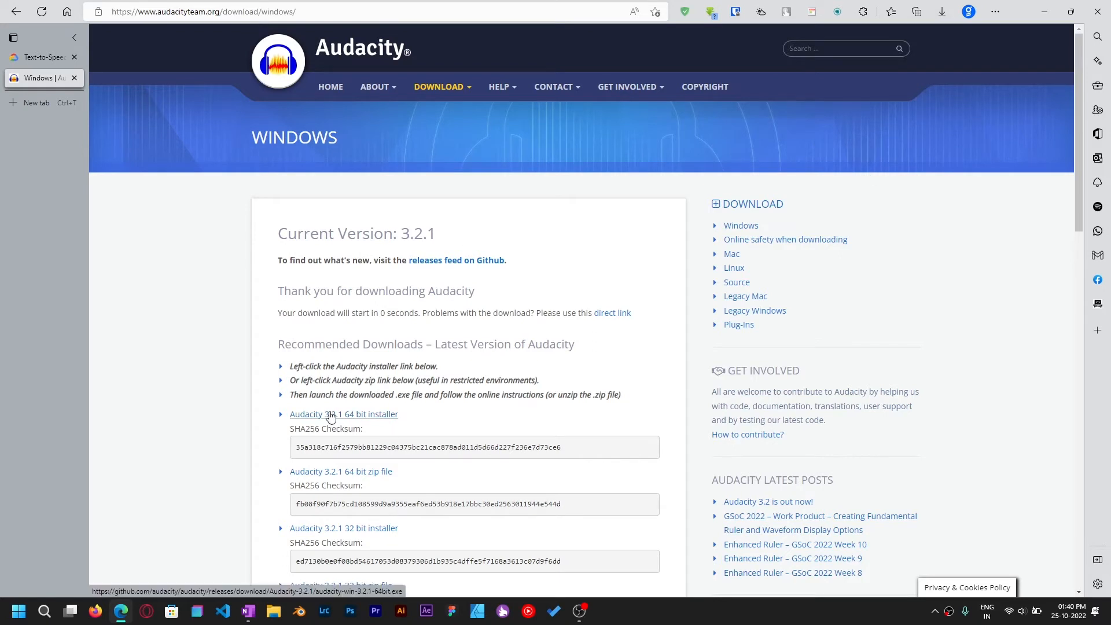
mouse_move(44, 611)
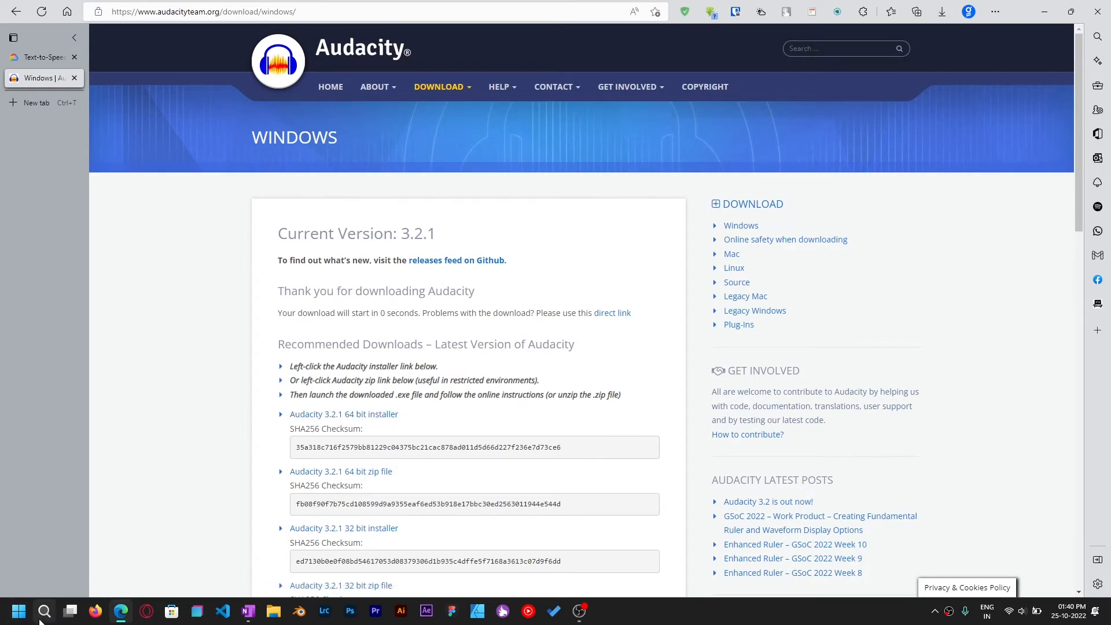
- Launch the installed Audacity app from Windows search
click(45, 611)
text(audacity)
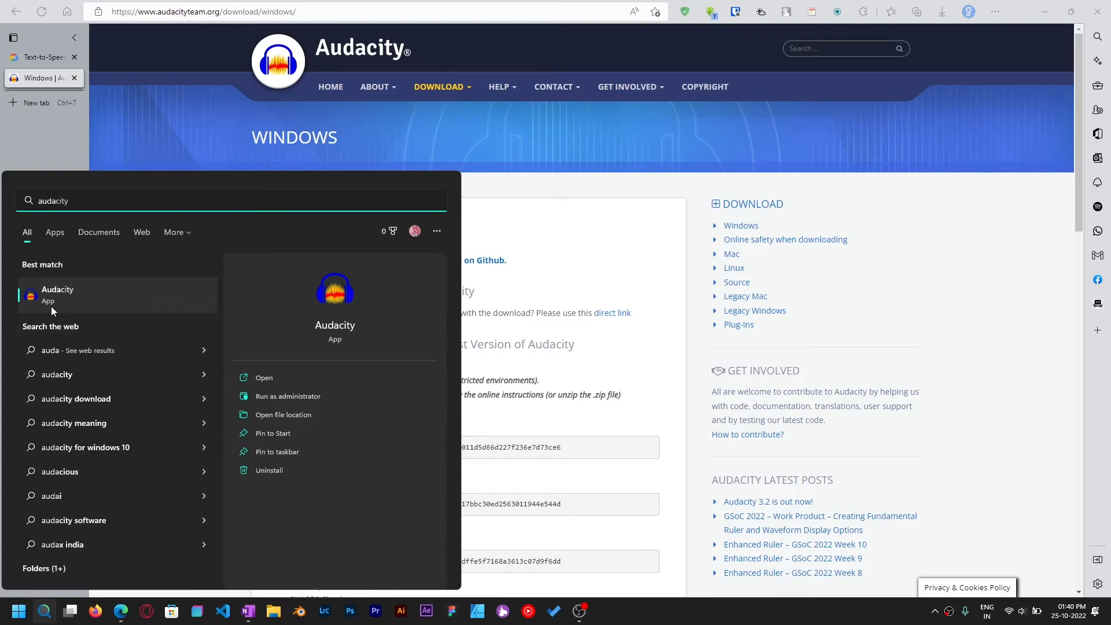
click(583, 291)
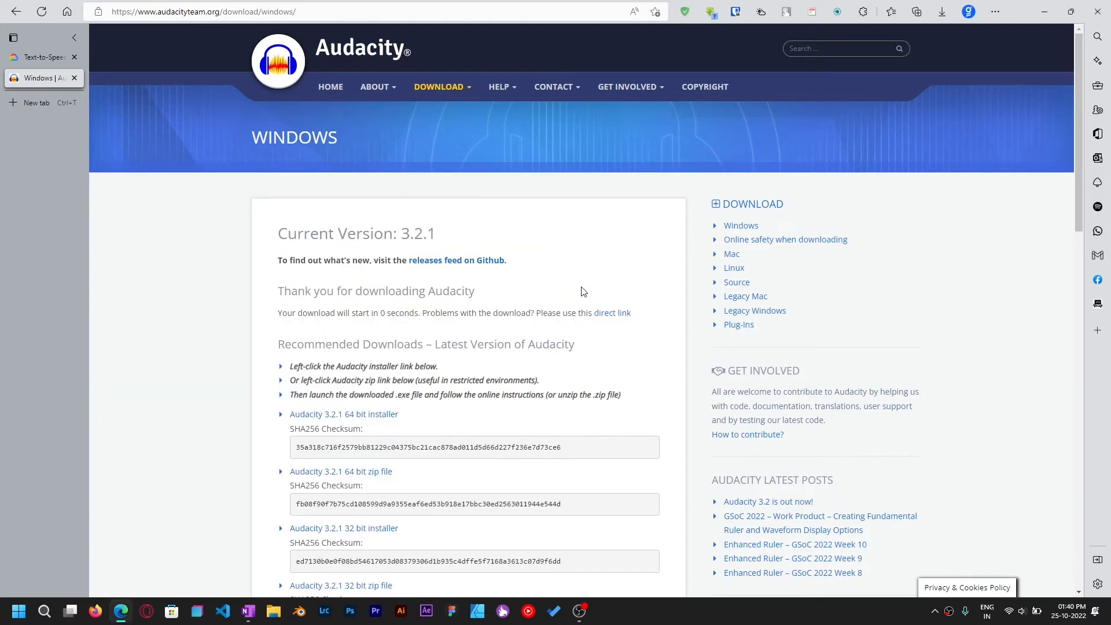
click(603, 610)
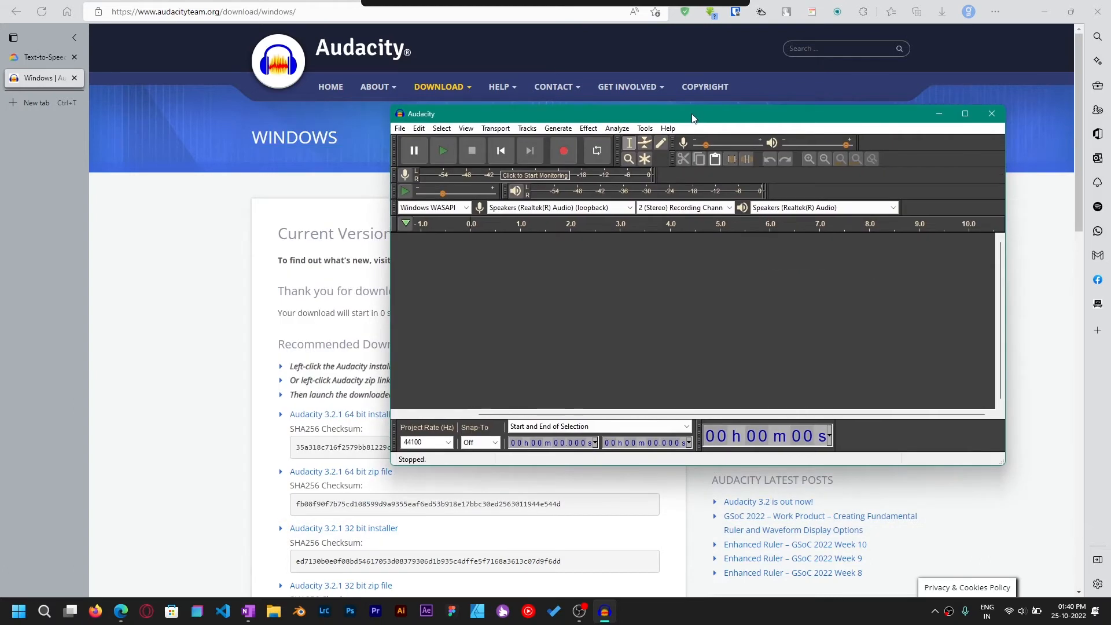
mouse_move(577, 285)
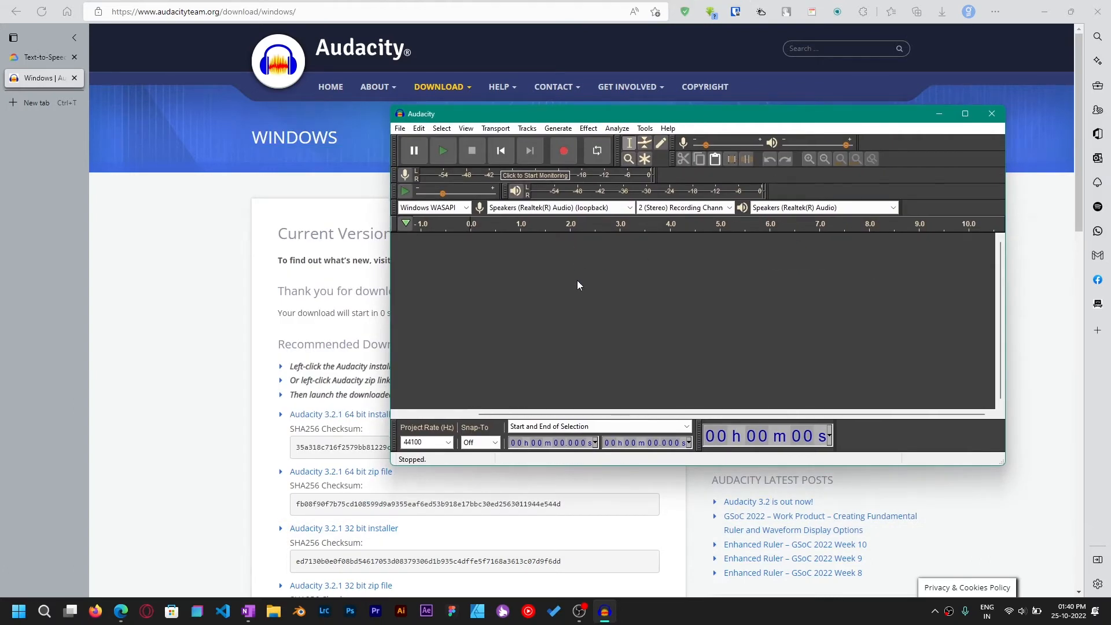
mouse_move(470, 216)
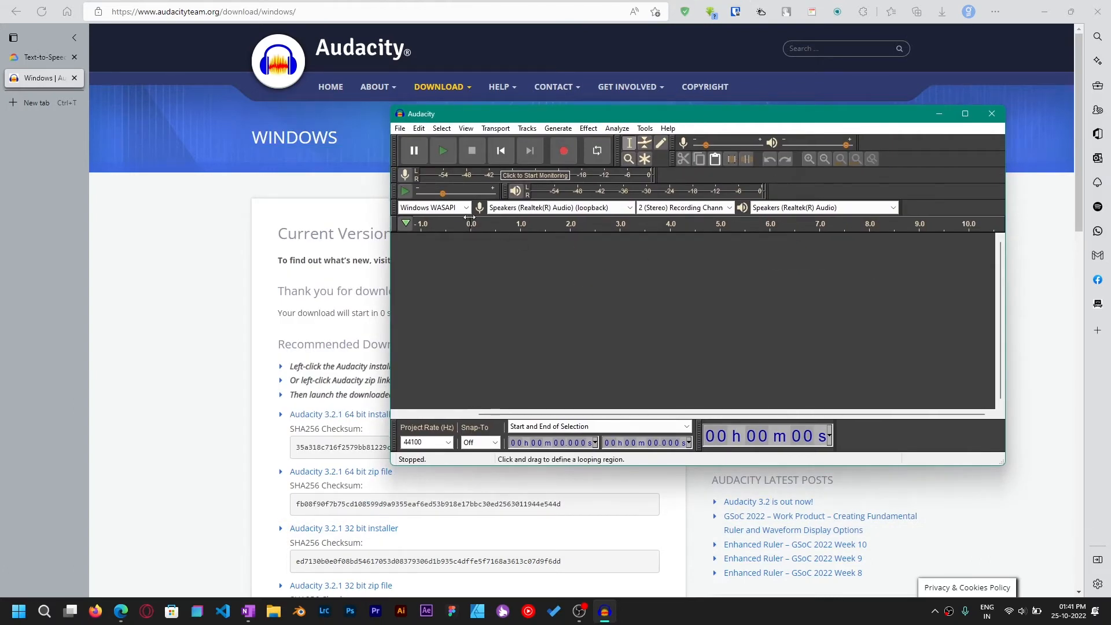
- Set the audio host to Windows WASAPI and the recording device to Speakers (Realtek(R) Audio) (loopback)
click(434, 207)
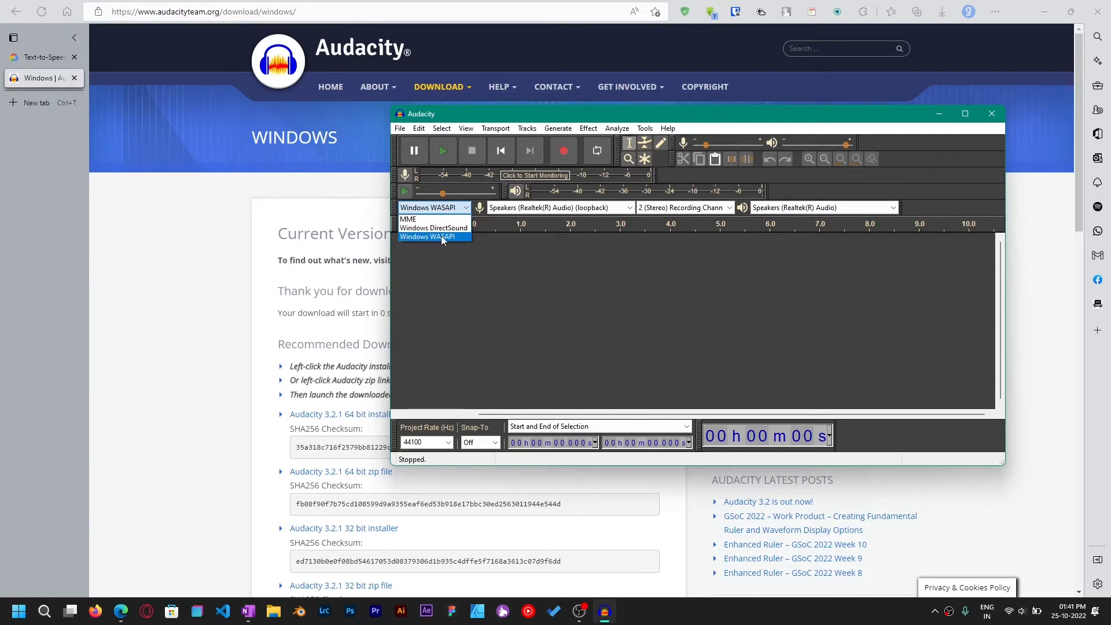
click(432, 236)
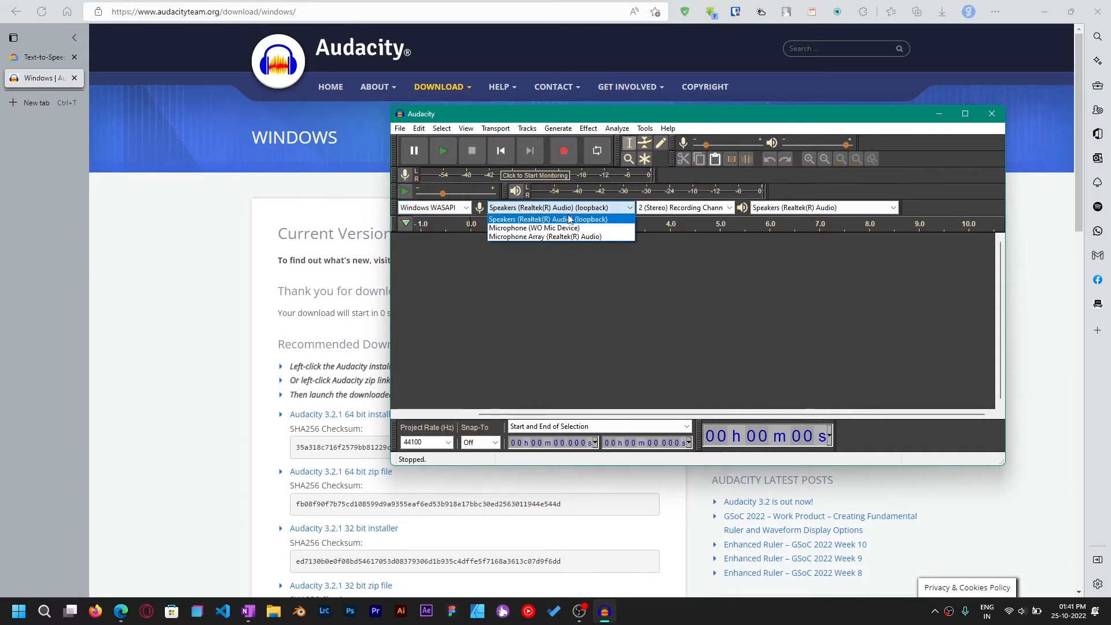
click(547, 218)
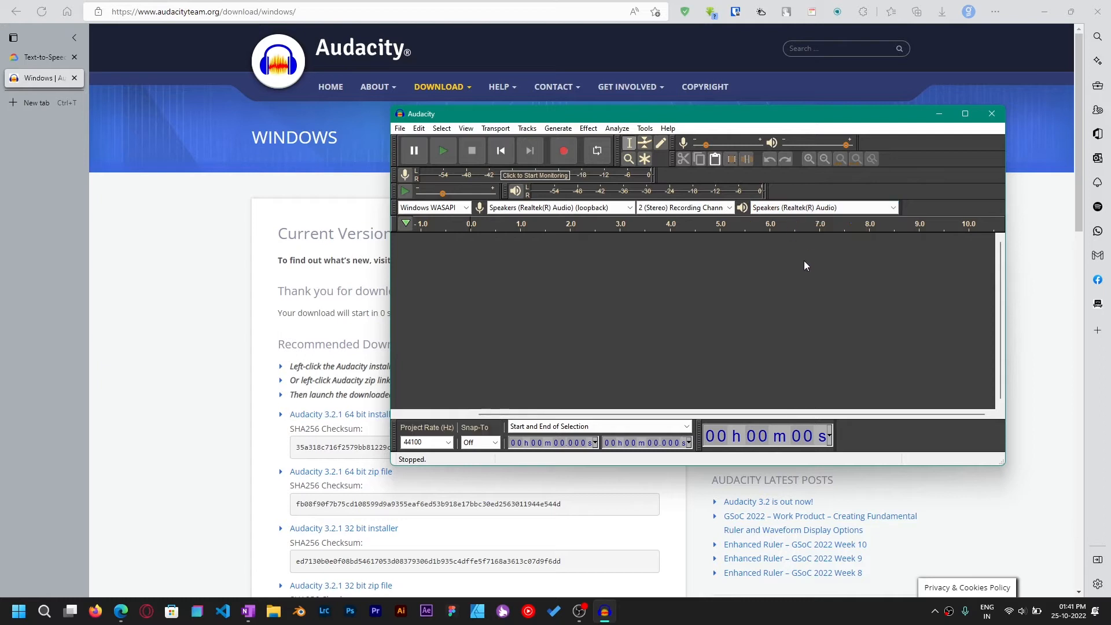
- Record the Google TTS demo speech into Audacity and stop recording when it ends
click(43, 58)
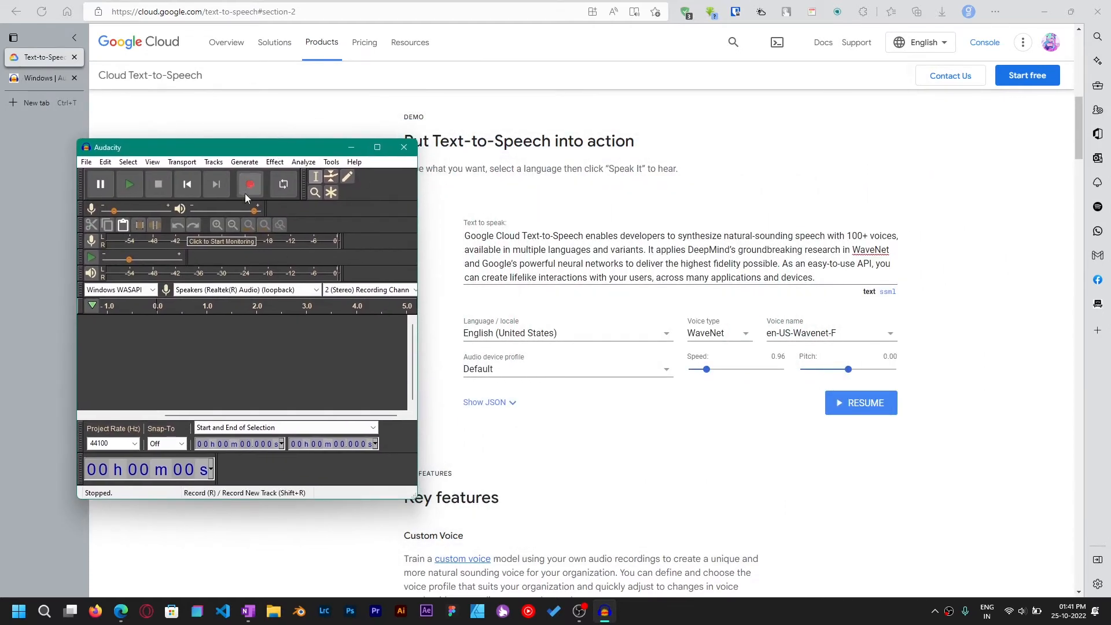
click(250, 184)
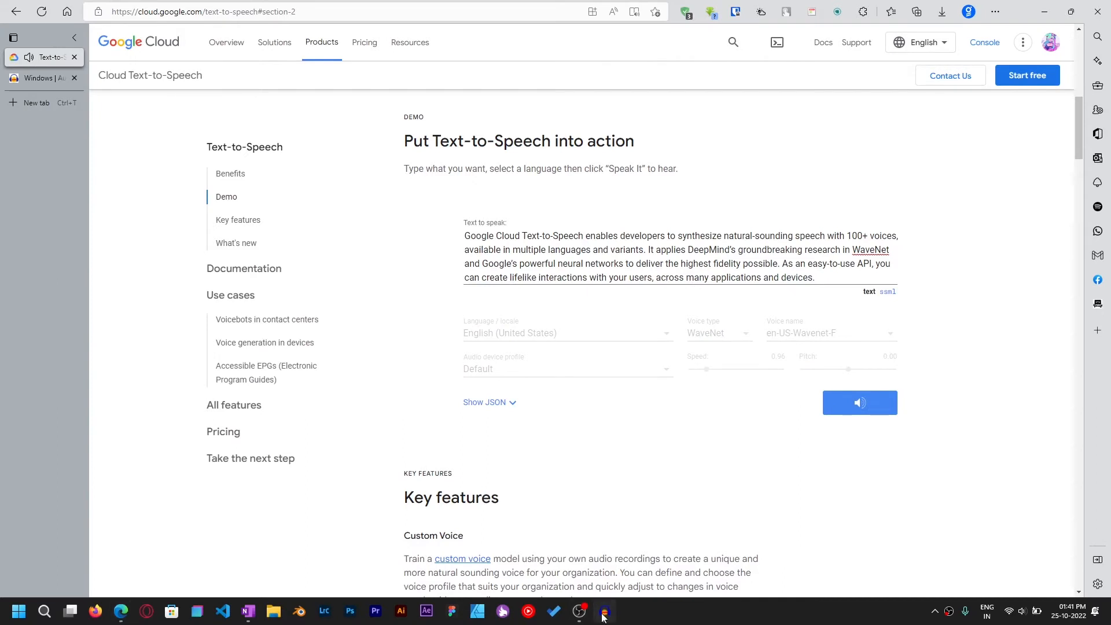
click(603, 609)
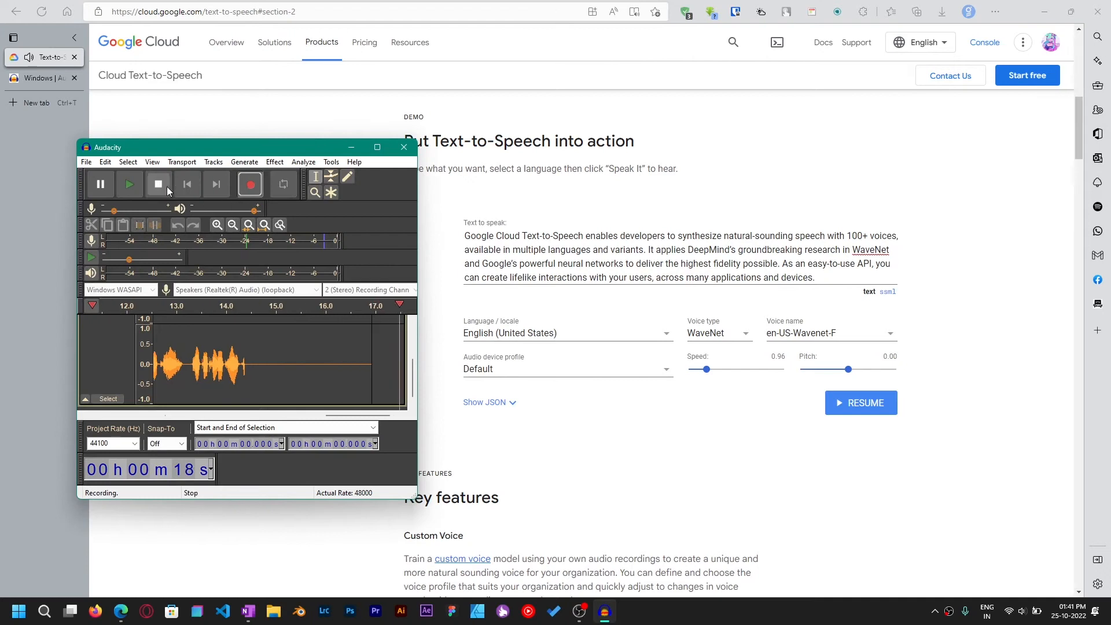
click(158, 184)
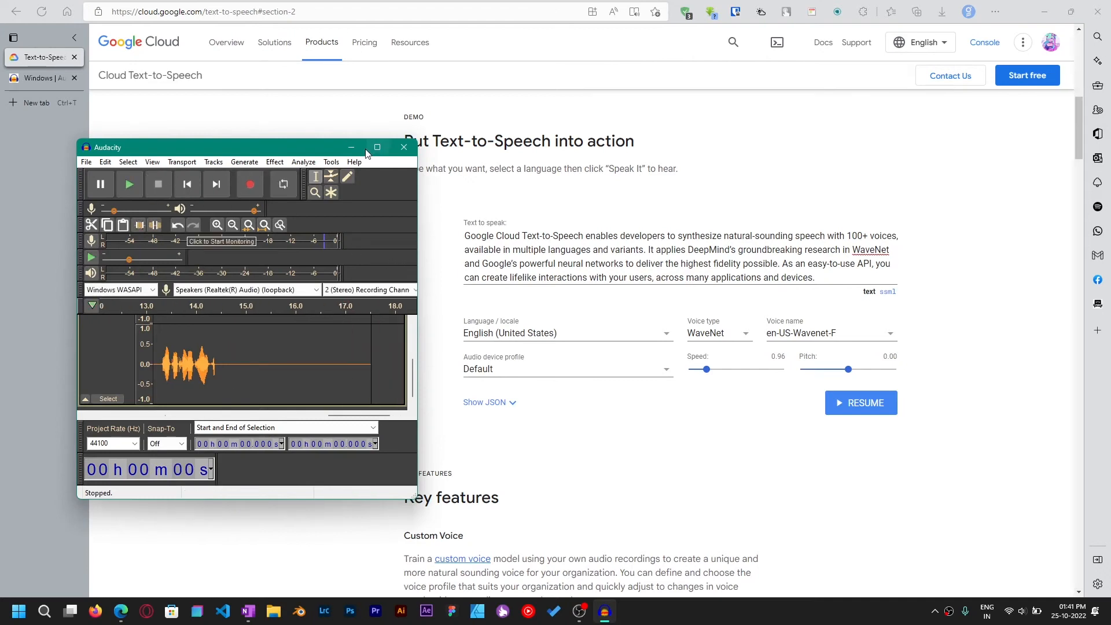
- Maximize the Audacity window and play back the recorded speech track
click(378, 147)
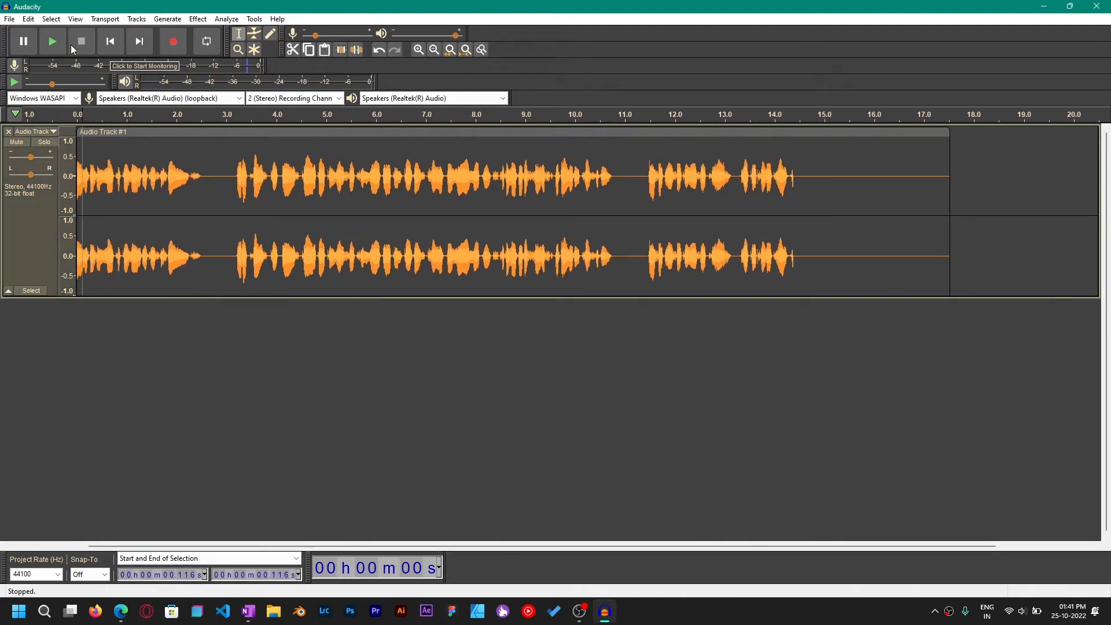
mouse_move(52, 41)
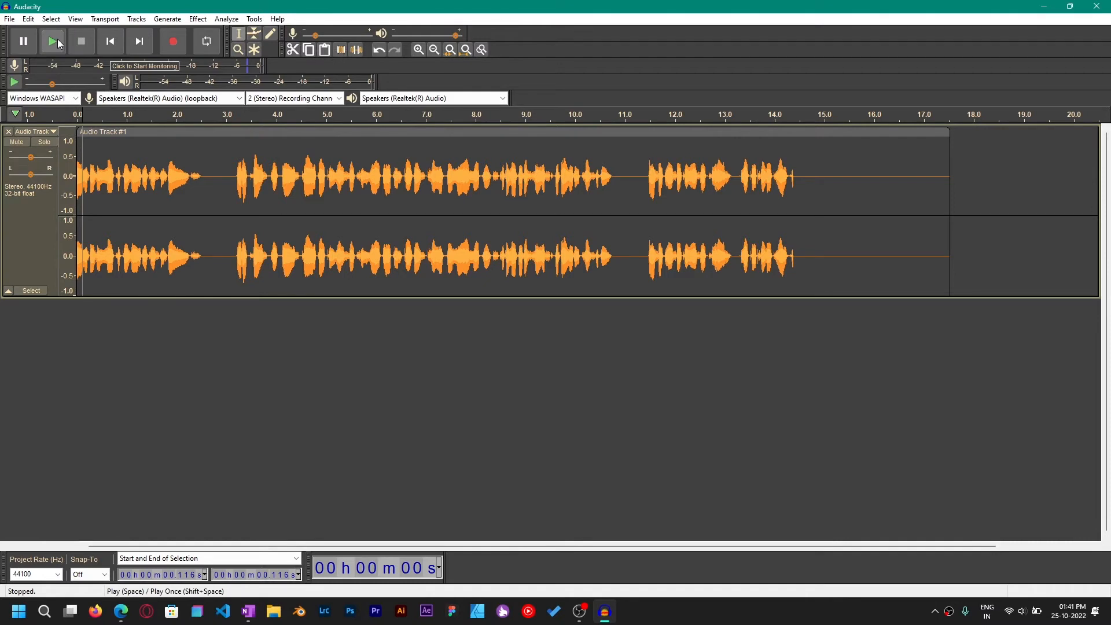
click(52, 41)
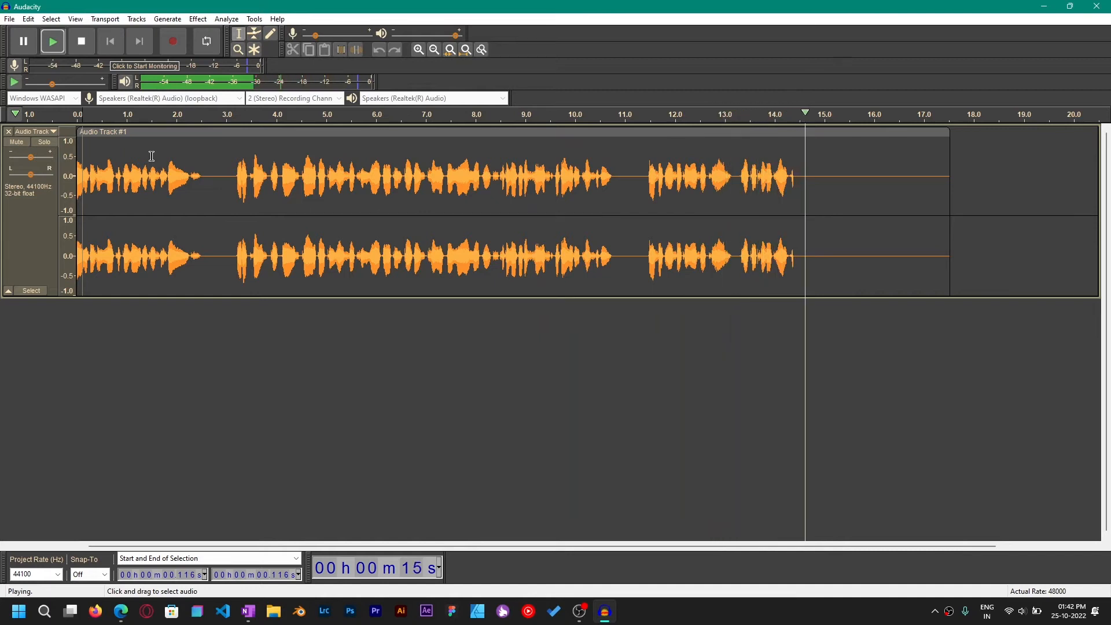
click(81, 40)
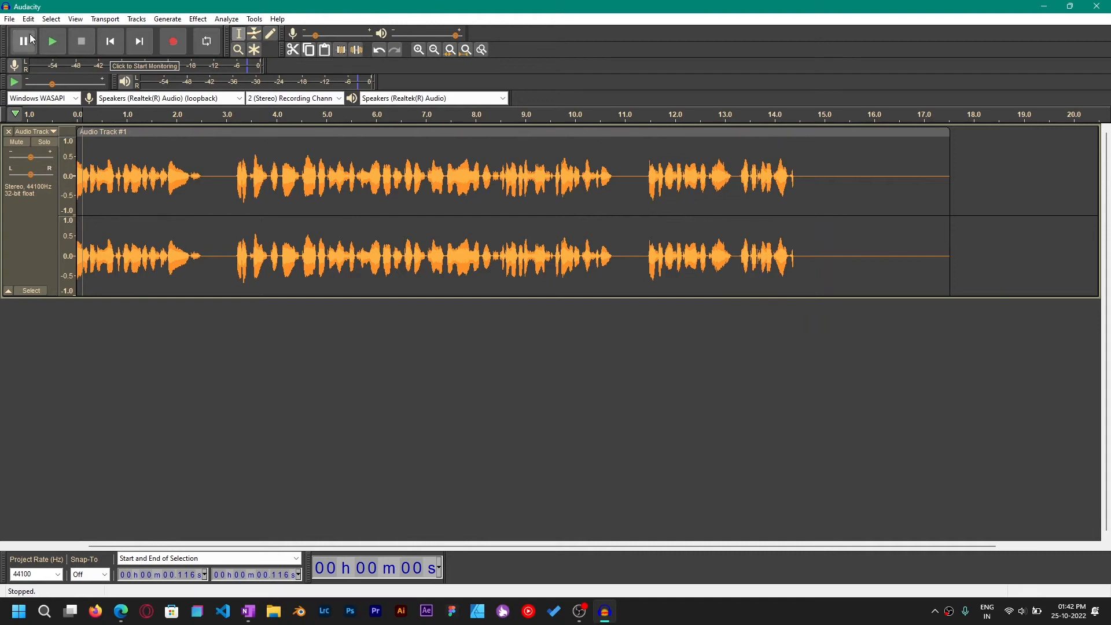
click(9, 18)
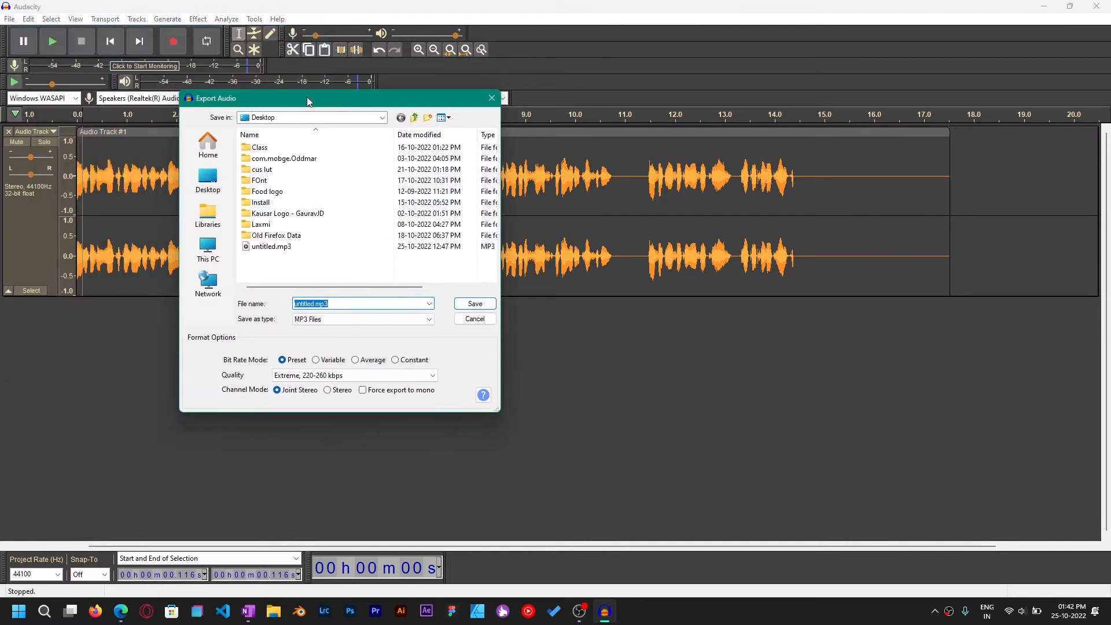
mouse_move(207, 176)
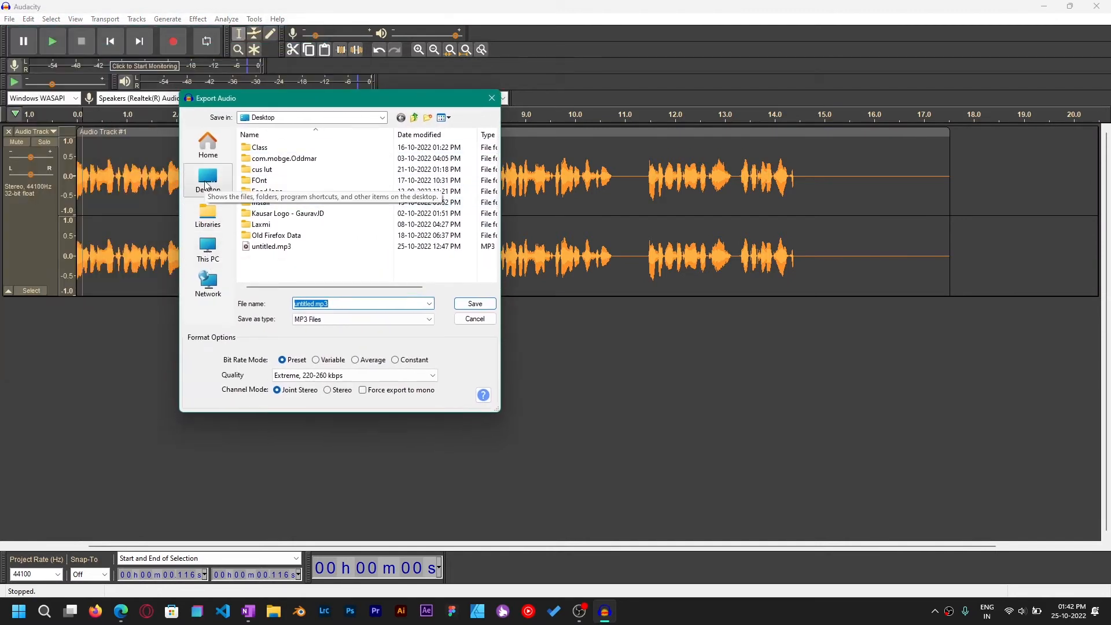
- Point the MP3 export dialog to the Desktop's TTS folder
click(207, 180)
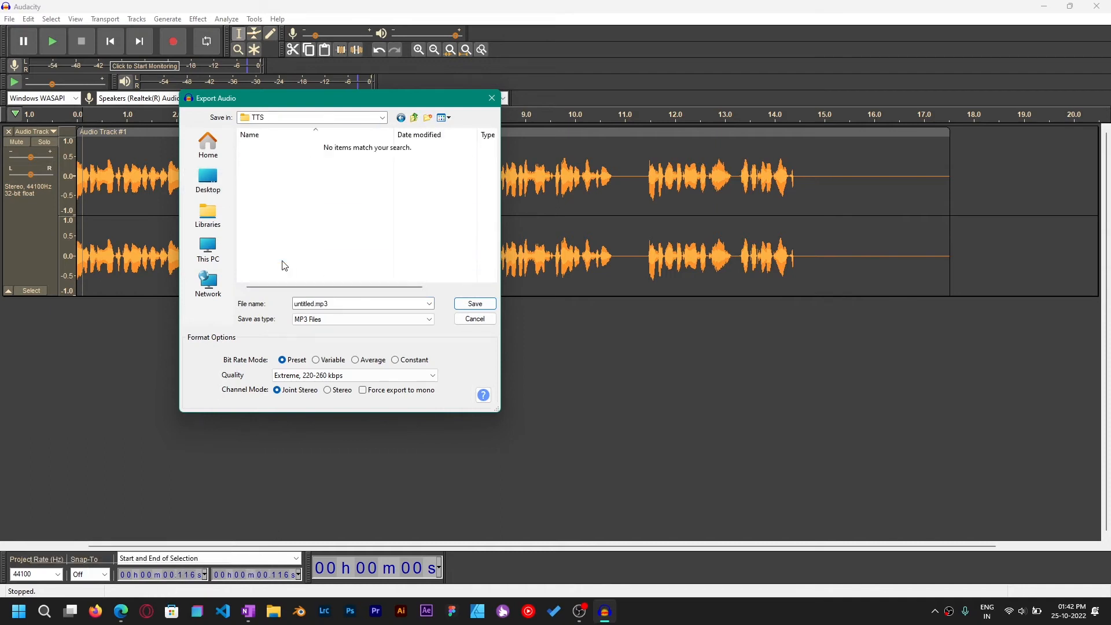
mouse_move(523, 308)
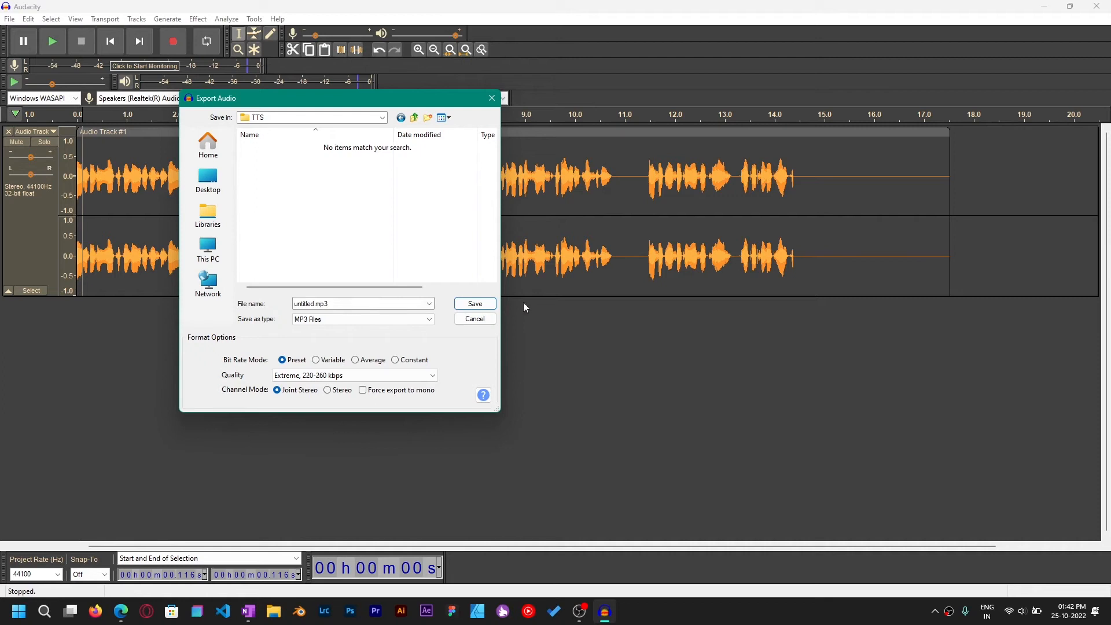
- Save the recording as untitled.mp3 and close Audacity
click(475, 318)
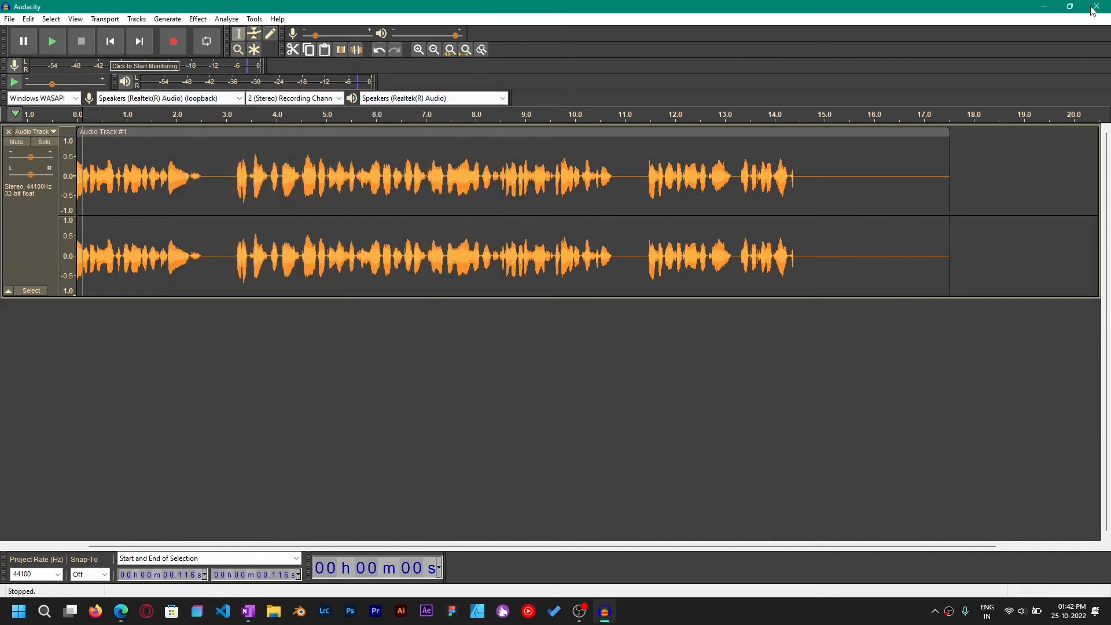
click(1096, 7)
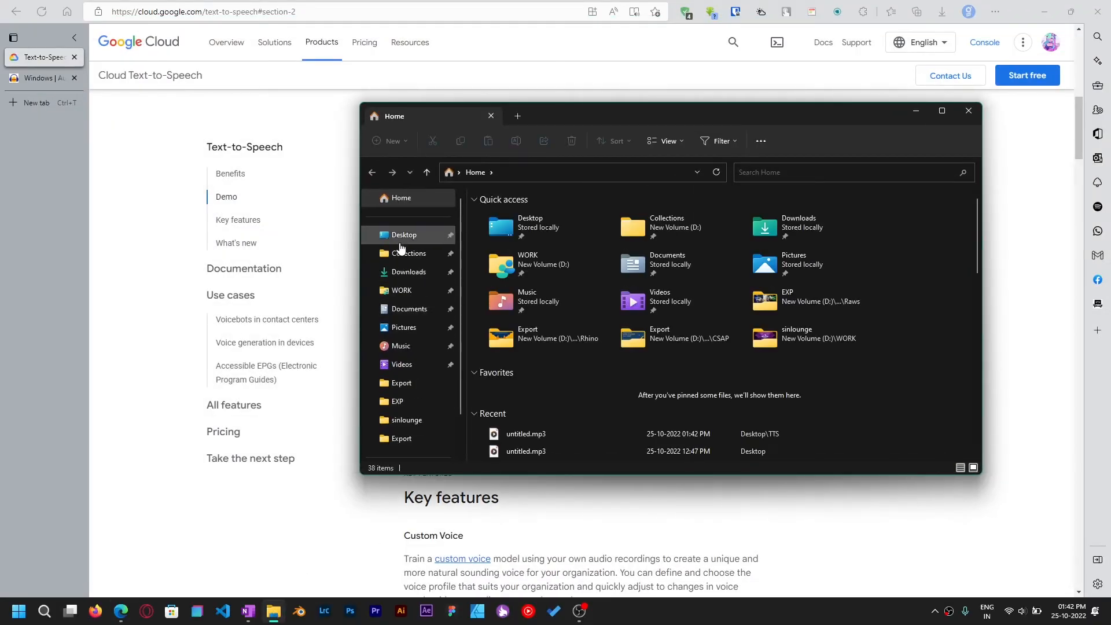
- Open untitled.mp3 from the Desktop TTS folder in File Explorer and play it
double_click(525, 434)
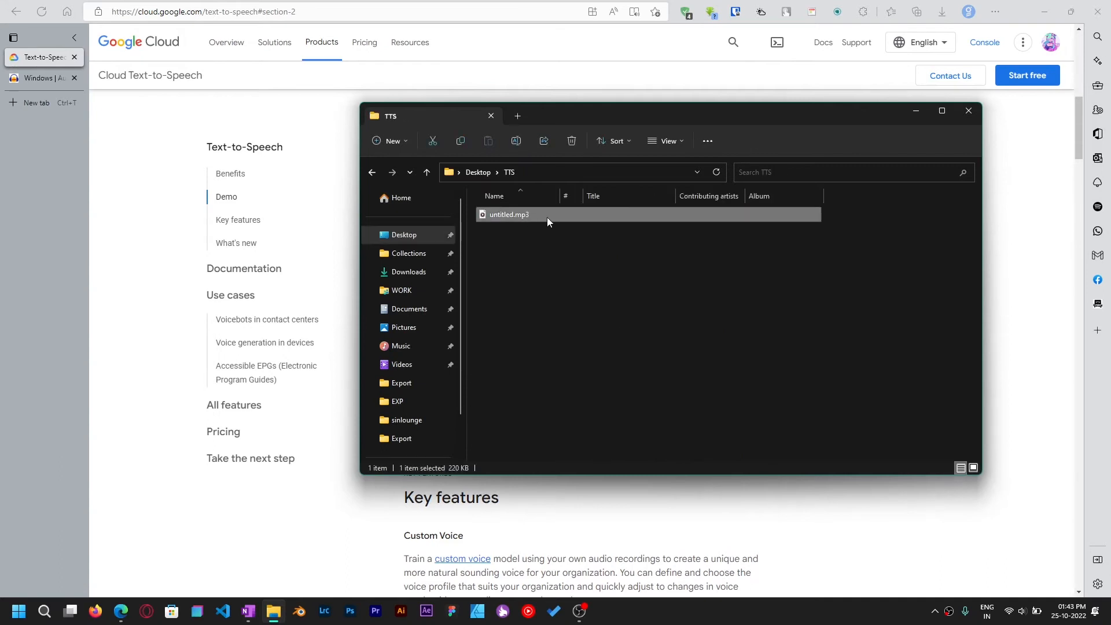
double_click(507, 214)
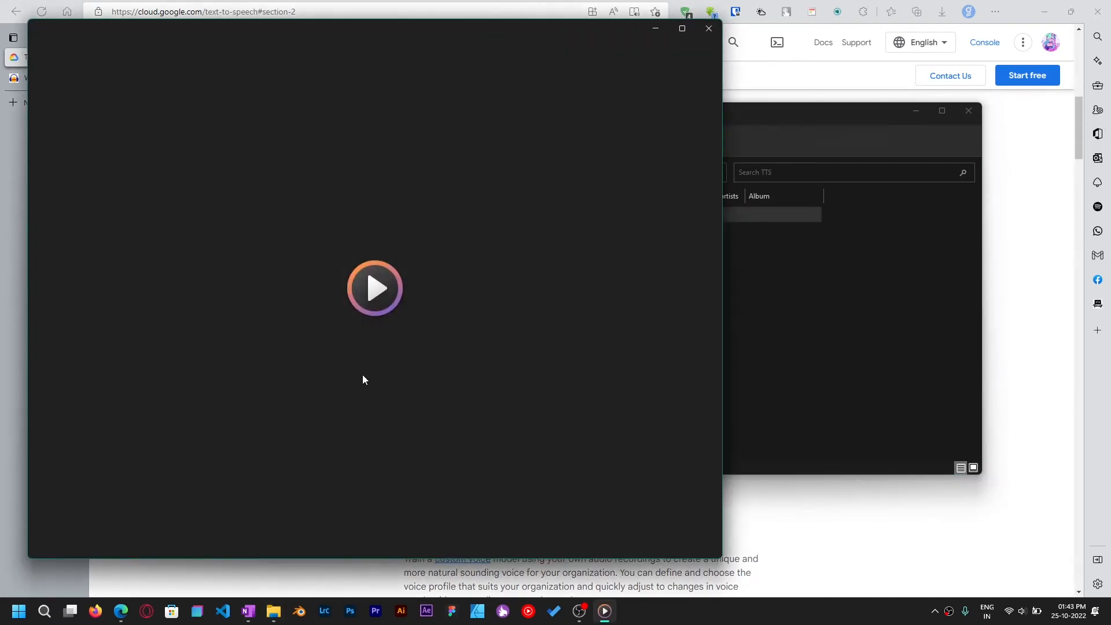
click(375, 288)
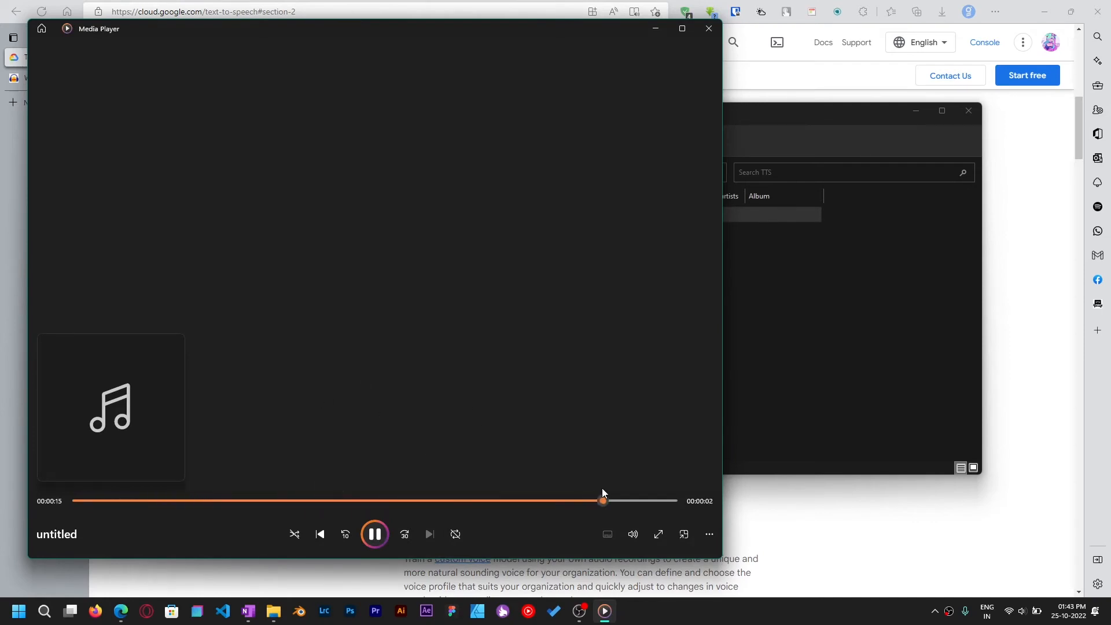
click(706, 28)
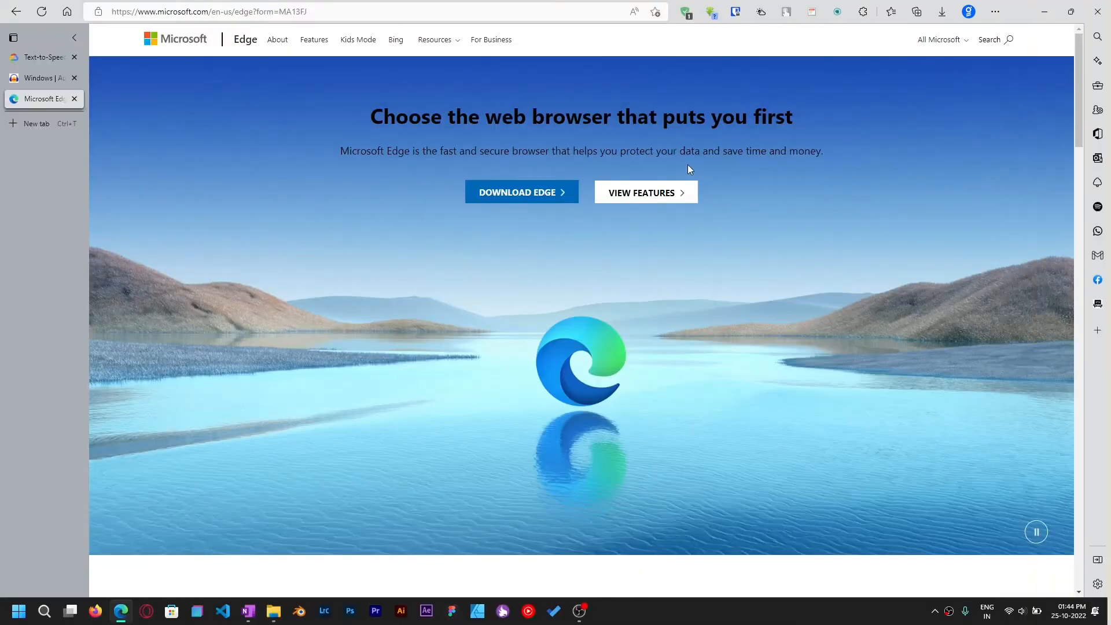
mouse_move(544, 256)
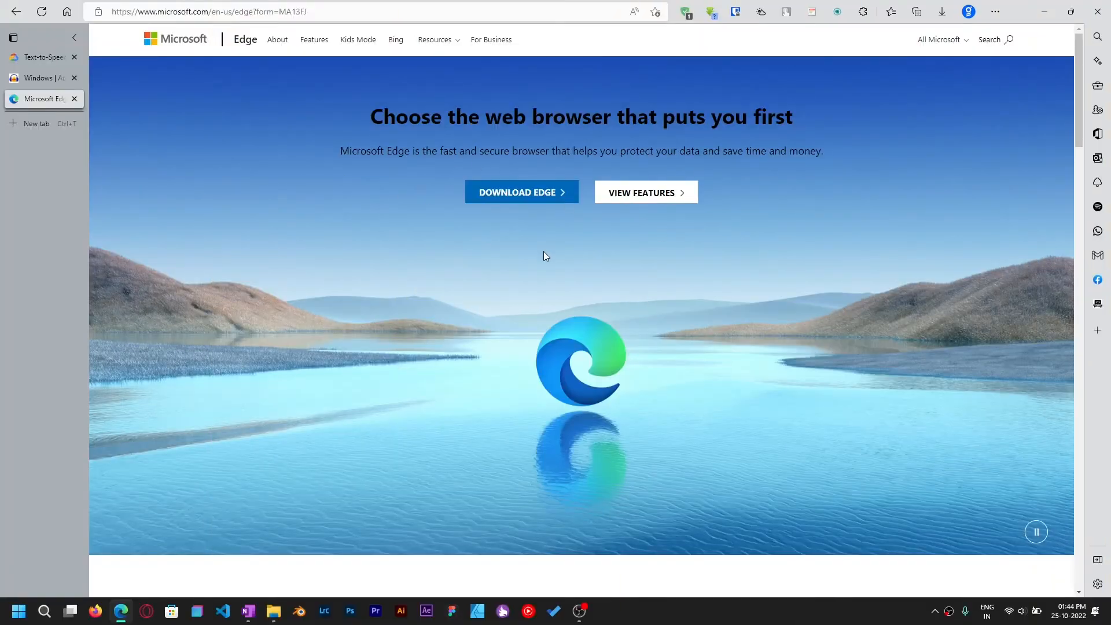
- Go to microsoft.com/edge and scroll to the 'Accomplish more online with Microsoft Edge' features section
click(213, 11)
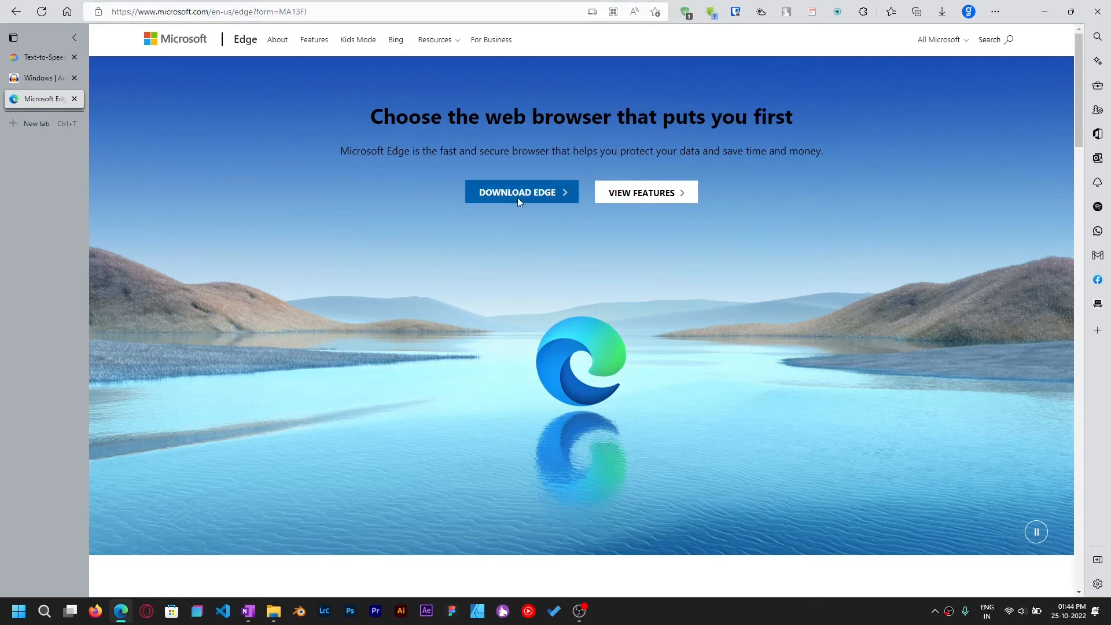
mouse_move(90, 218)
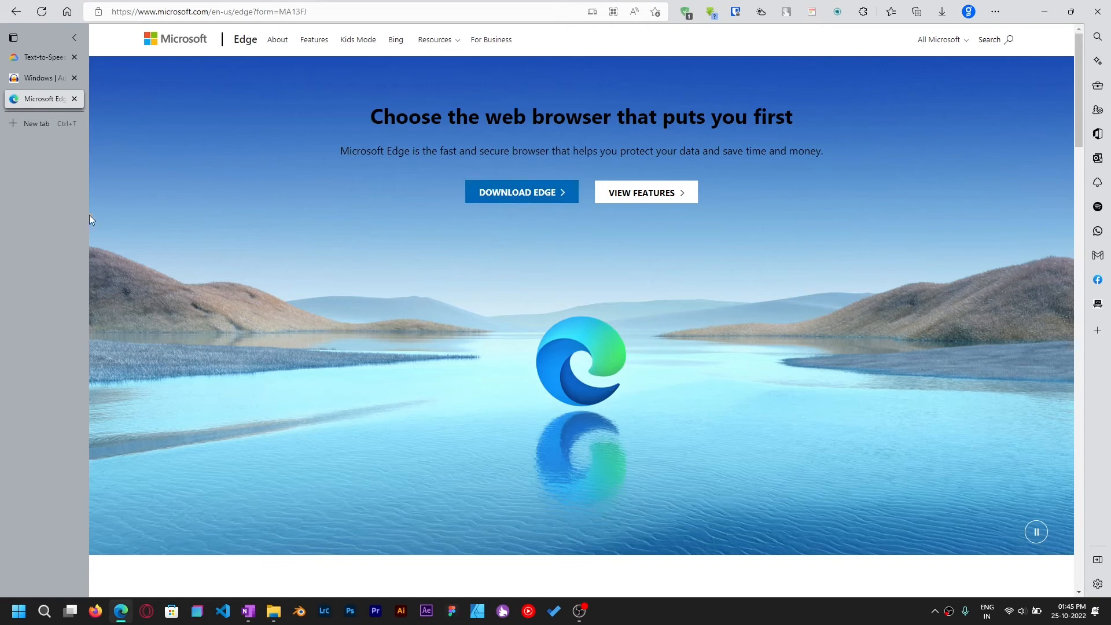
scroll(down, 3)
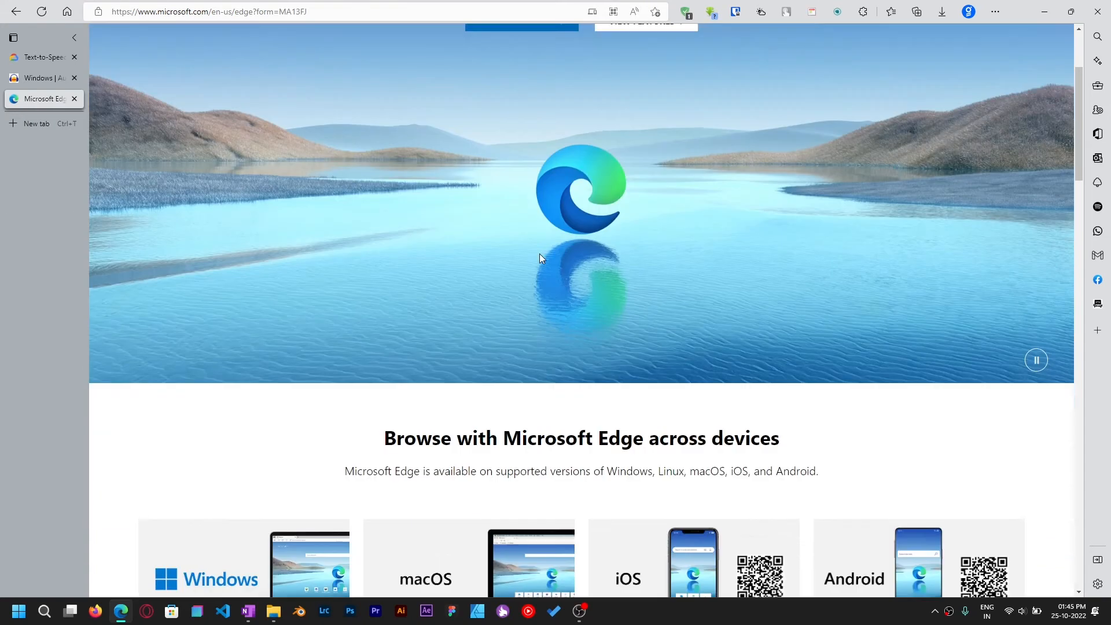
scroll(down, 3)
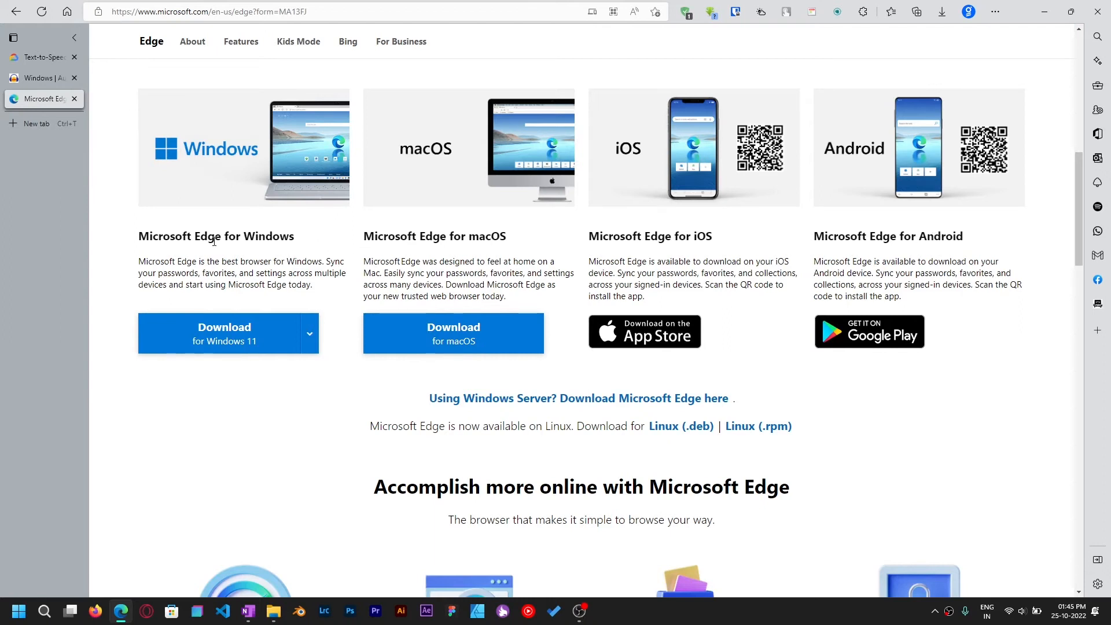
scroll(down, 3)
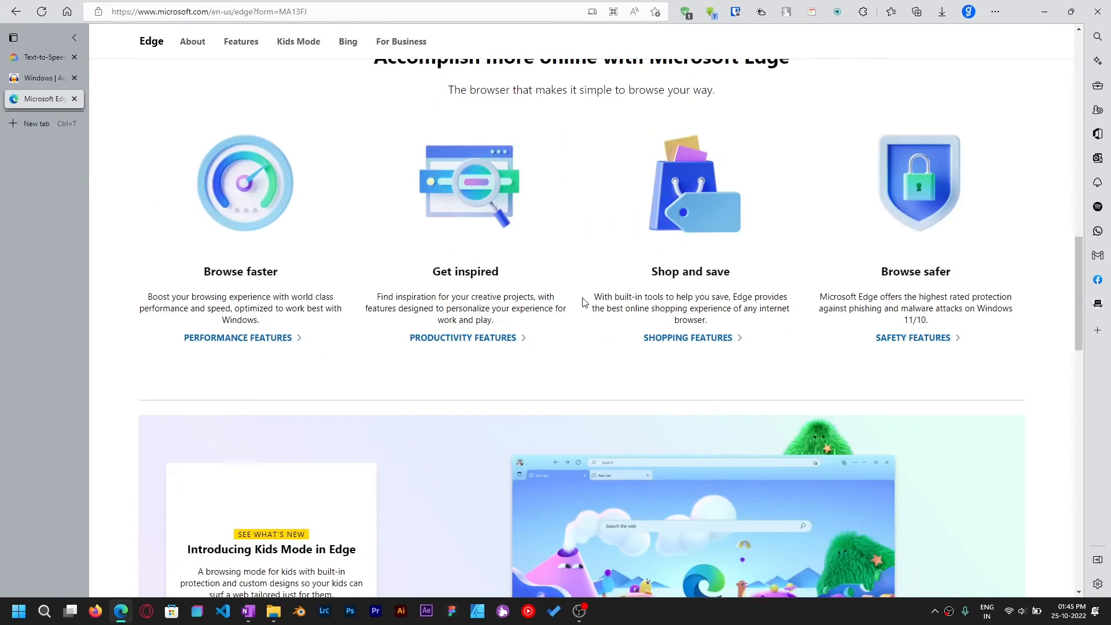
- Start Edge's Read aloud on the features section from the page context menu
right_click(581, 301)
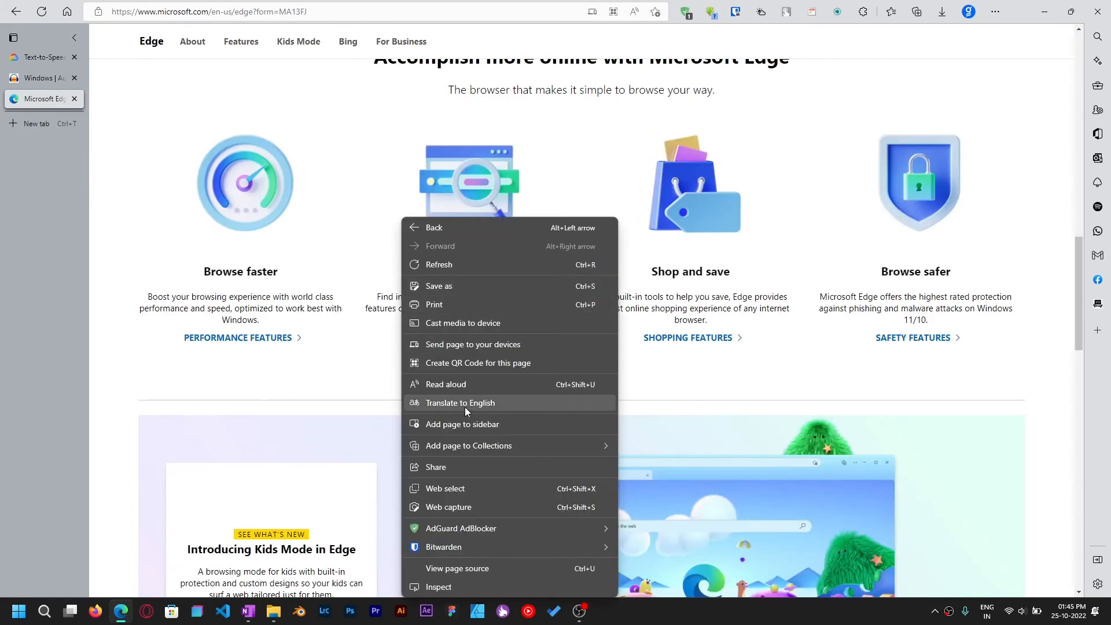
mouse_move(491, 384)
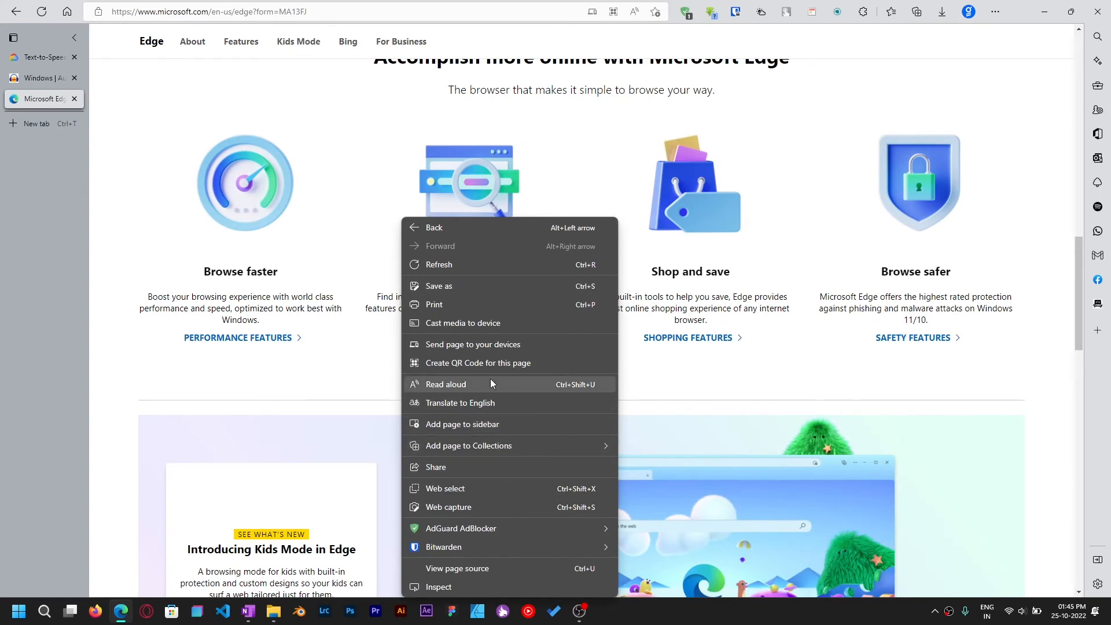
click(445, 384)
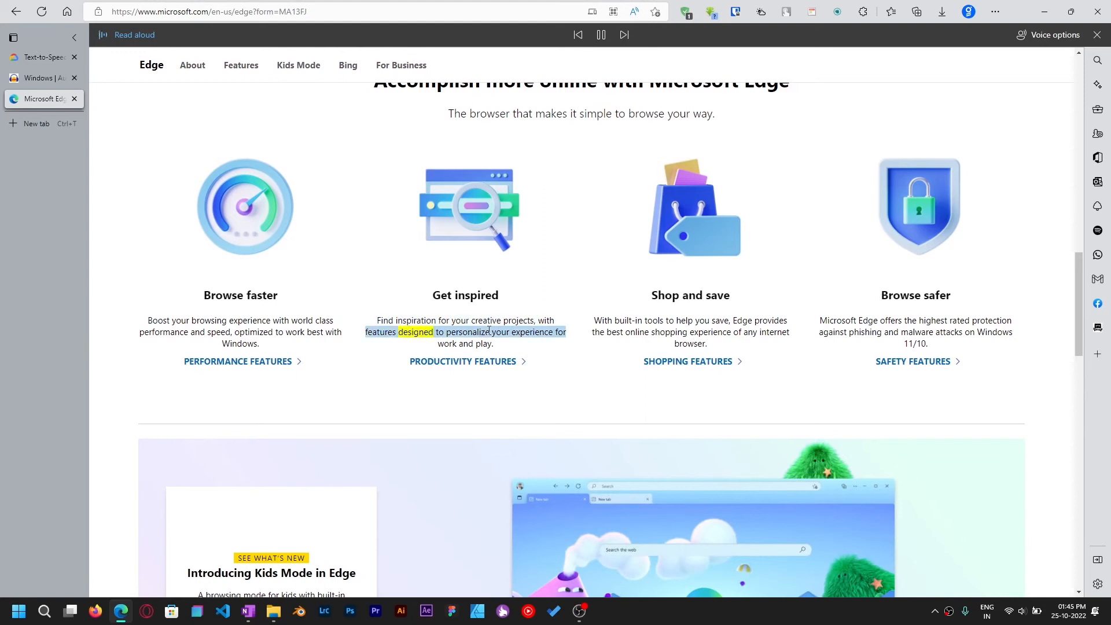
click(601, 33)
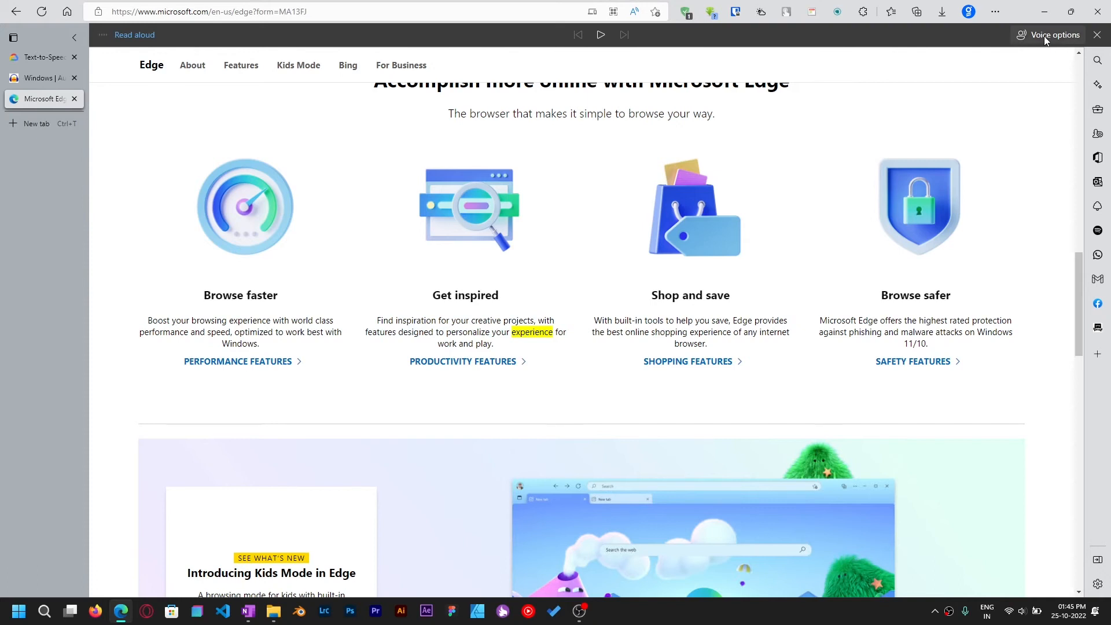
- In Voice options, browse the voices to select Microsoft Ryan Online (Natural) - English (United Kingdom)
click(1053, 34)
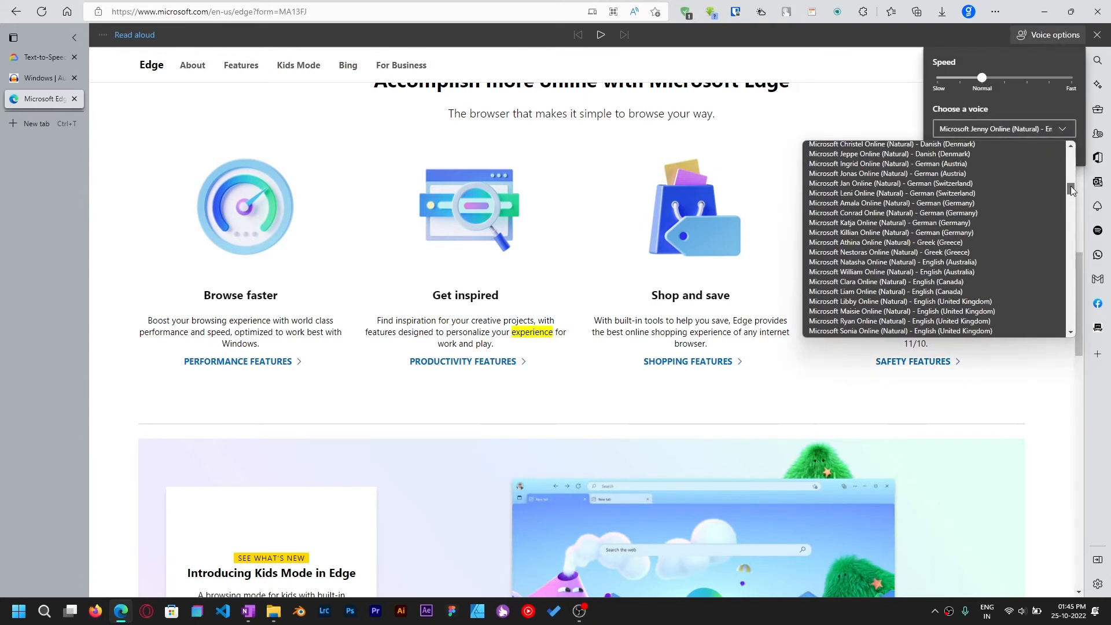
scroll(down, 3)
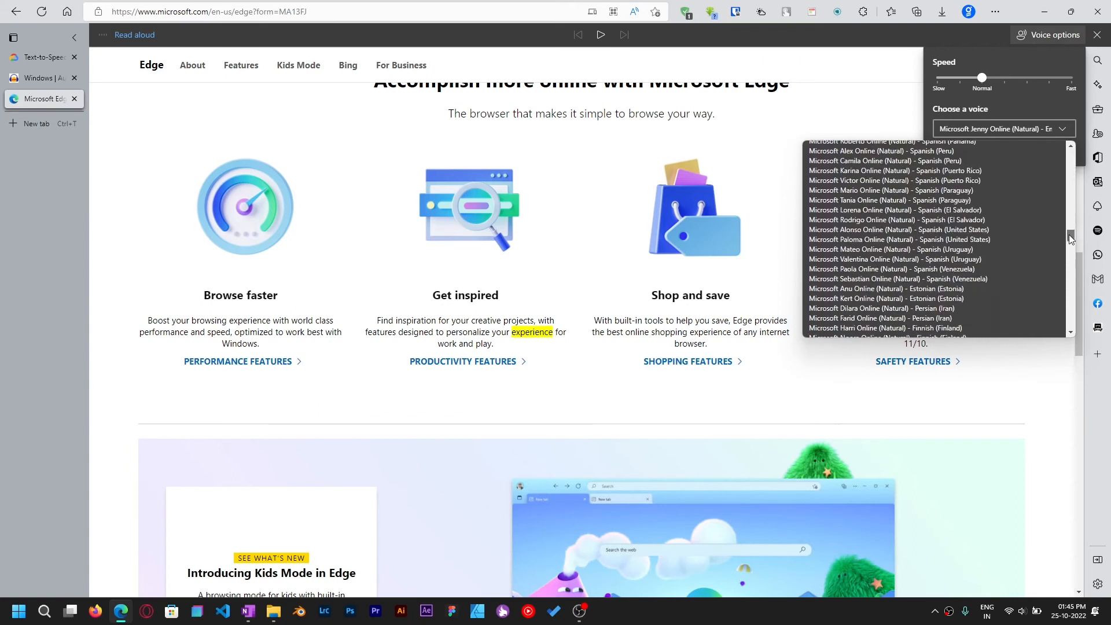
scroll(up, 3)
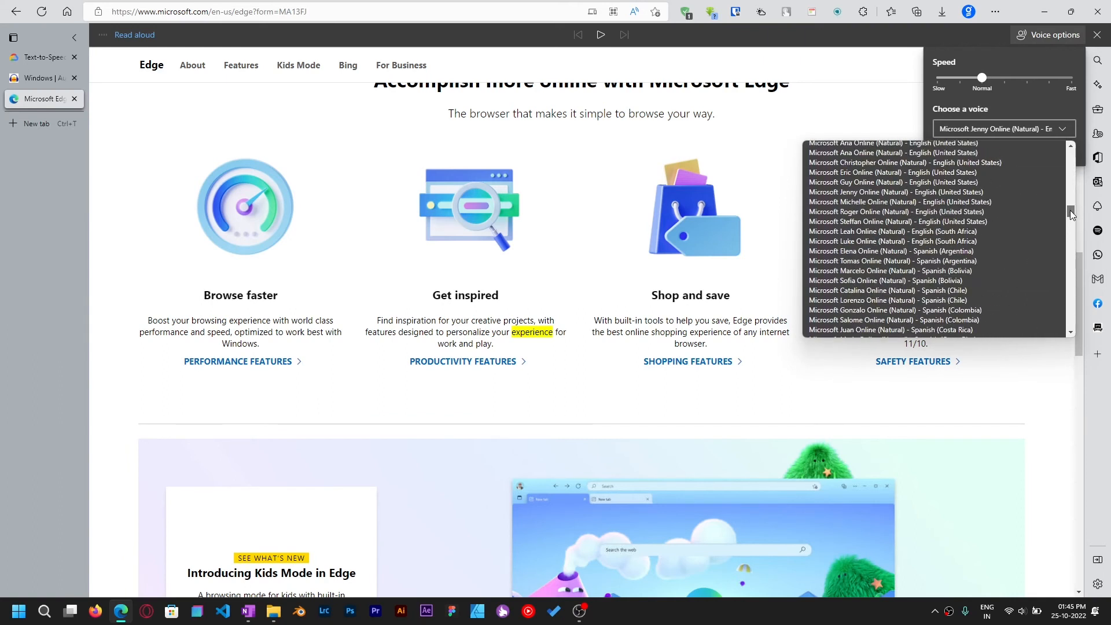
scroll(up, 3)
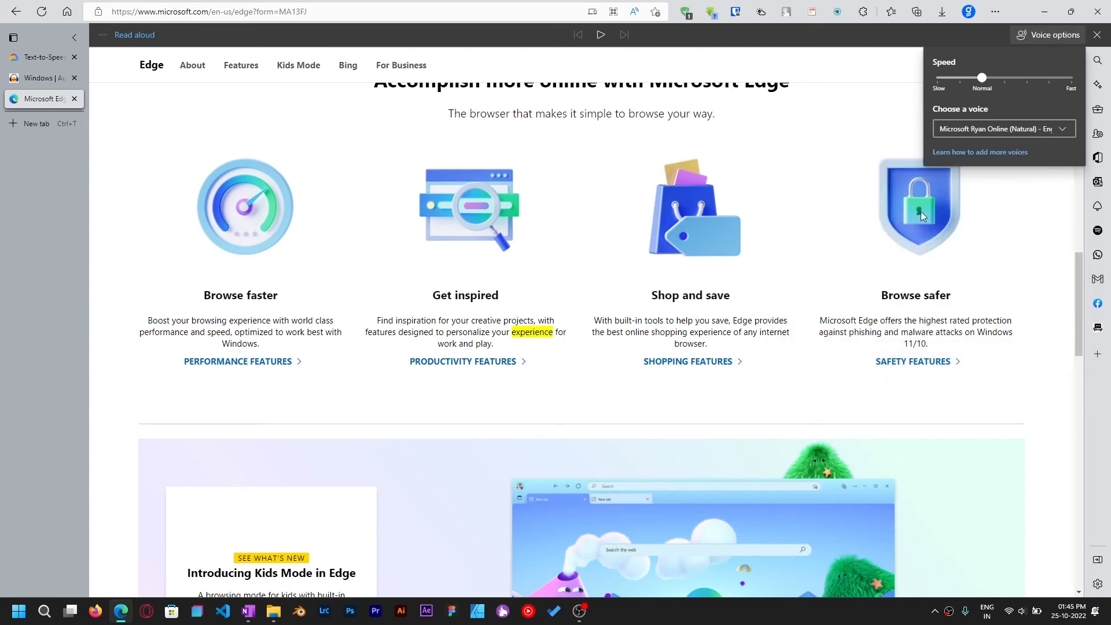
- Close Voice options, let Read aloud play in the new voice, then pause and close it
click(599, 33)
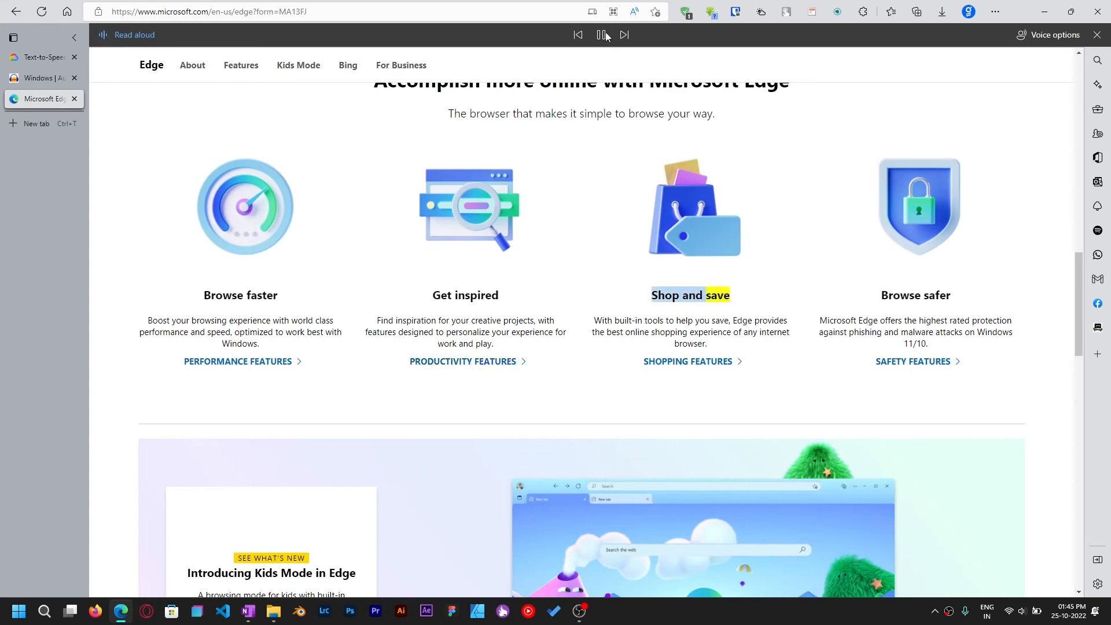
click(17, 610)
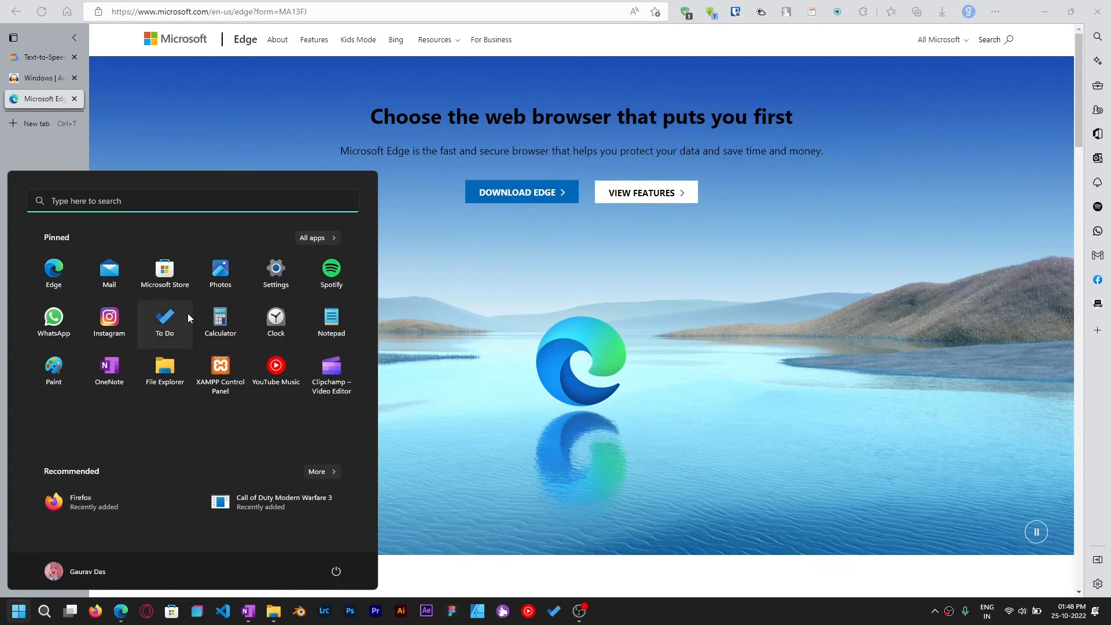
- Launch Notepad from Start search and bring it forward with the Google TTS paragraph
text(not)
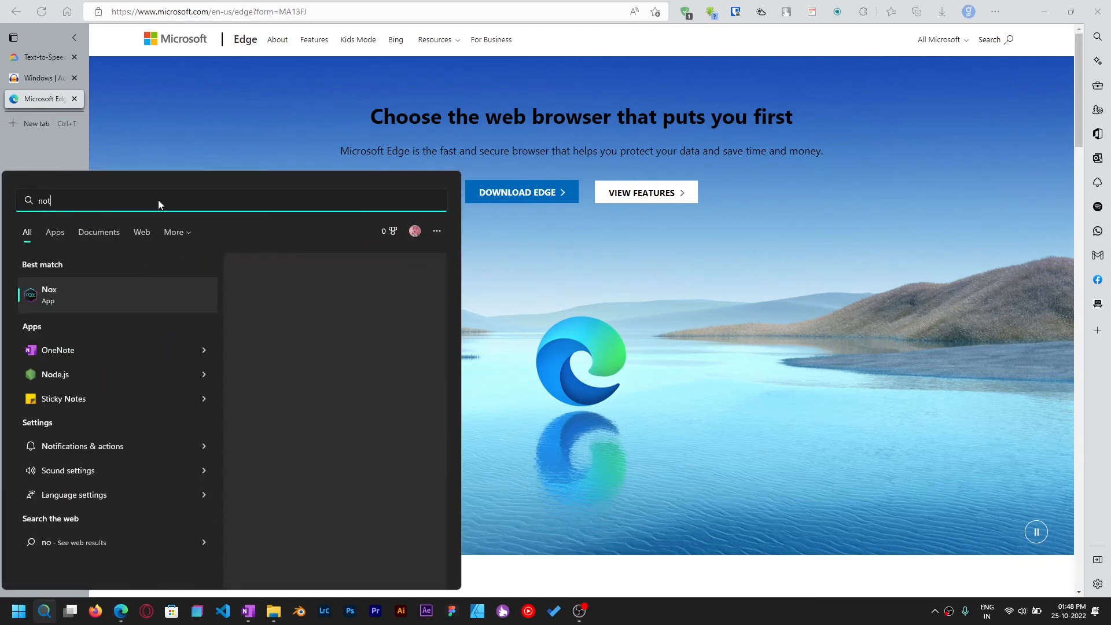
text(e)
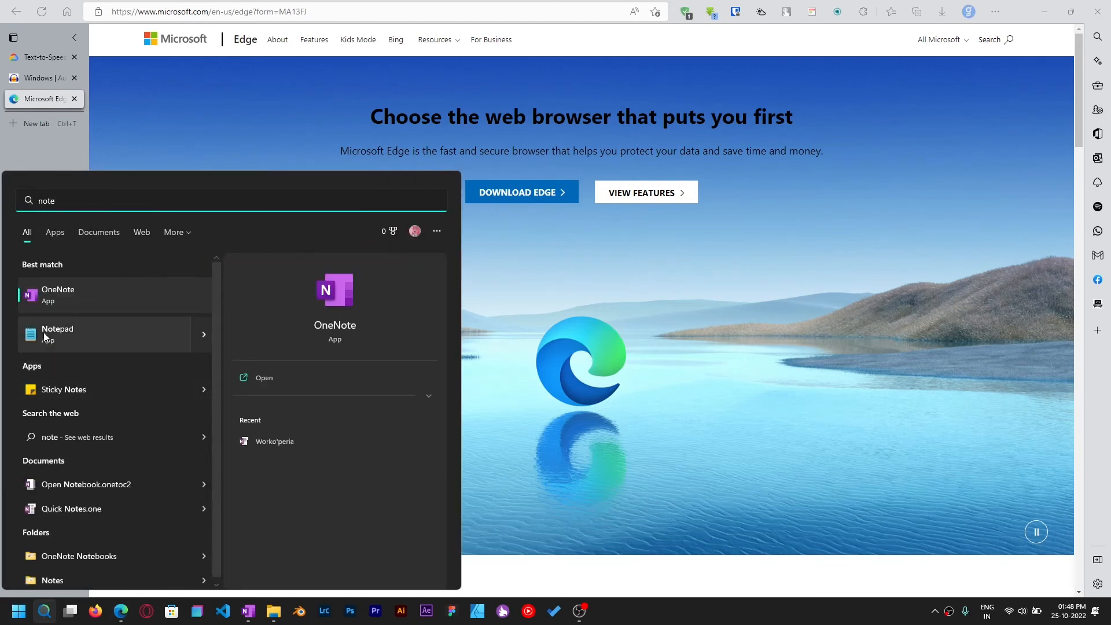
click(57, 333)
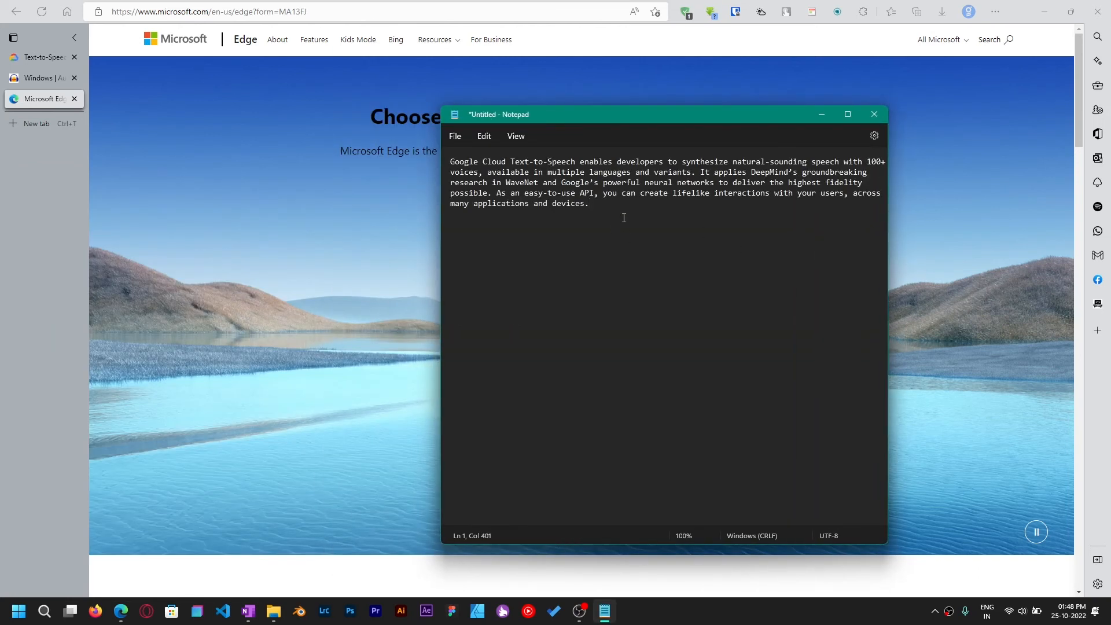
mouse_move(107, 103)
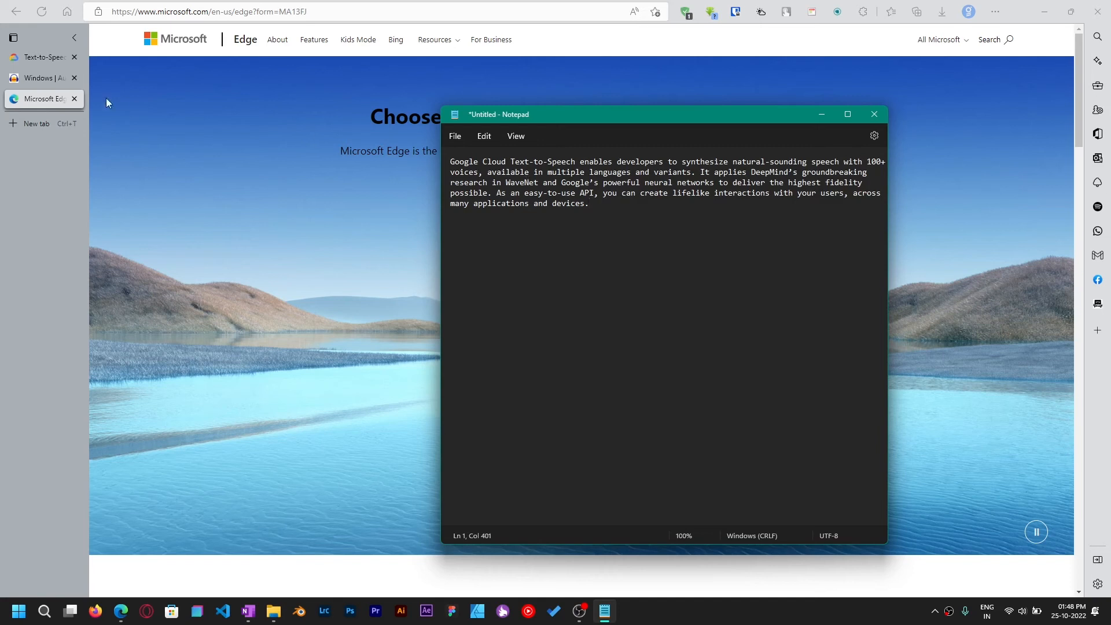
click(39, 57)
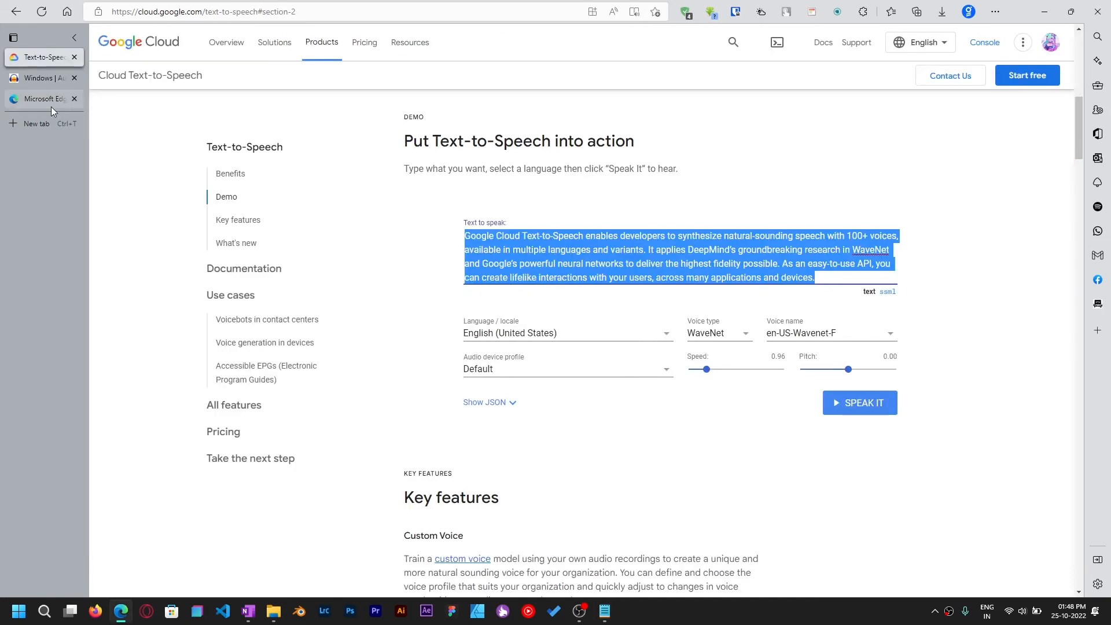
click(604, 609)
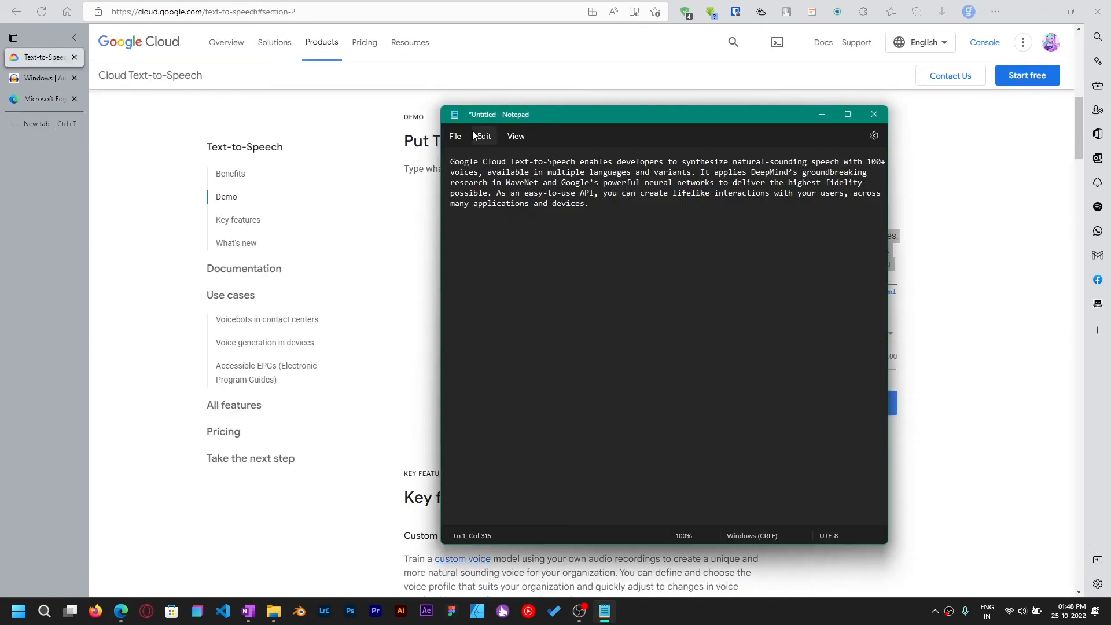
- Save the paragraph as Document.txt in Desktop\TTS, replacing the existing file
click(455, 137)
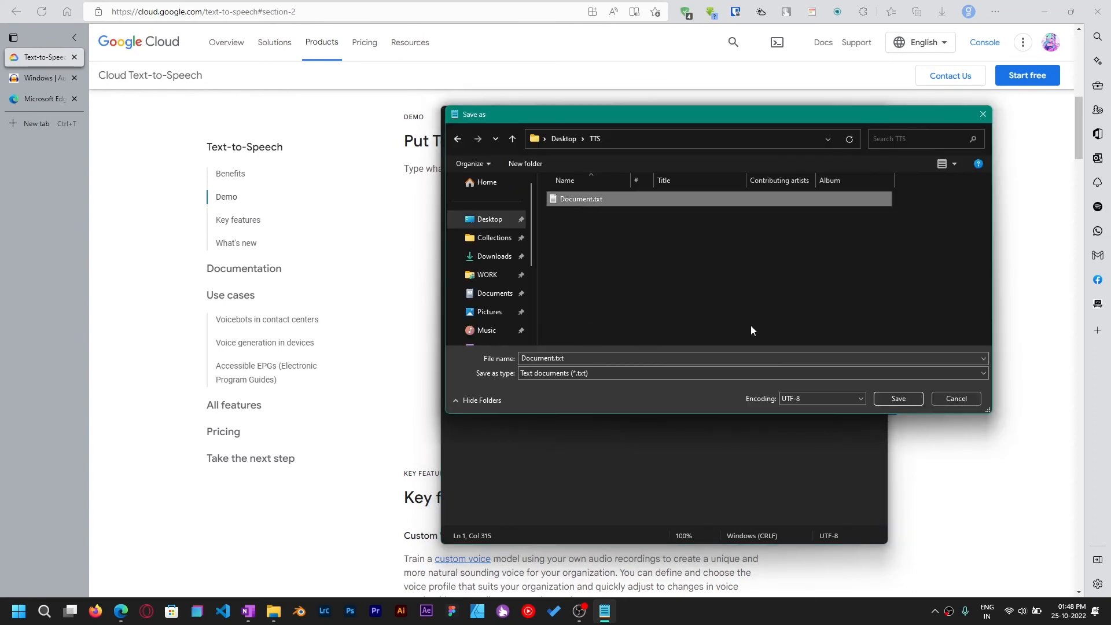
click(897, 398)
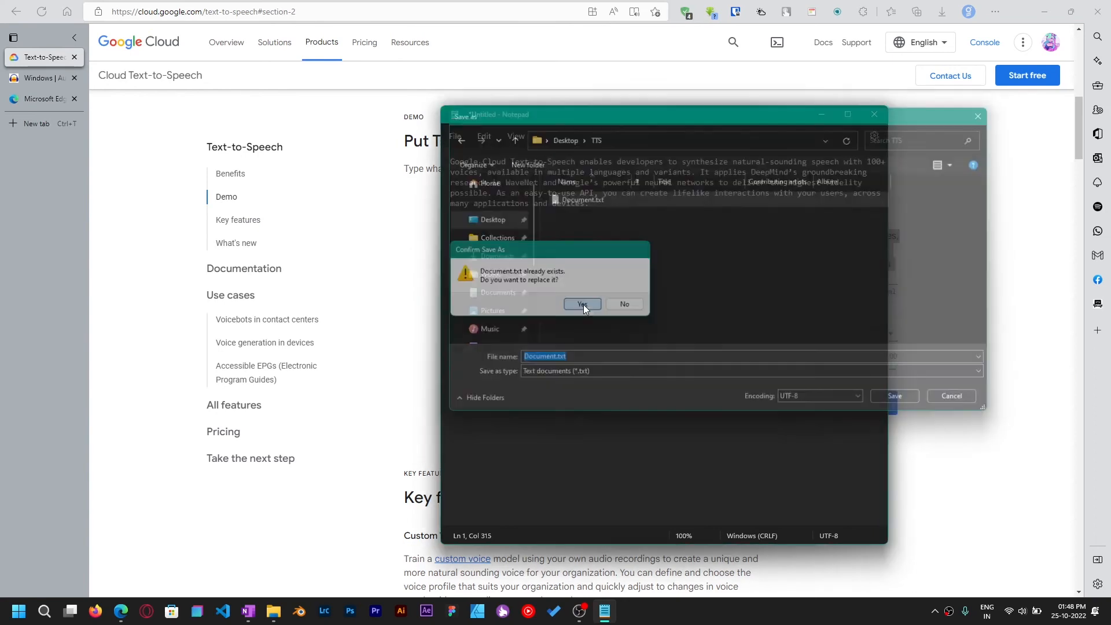
click(580, 304)
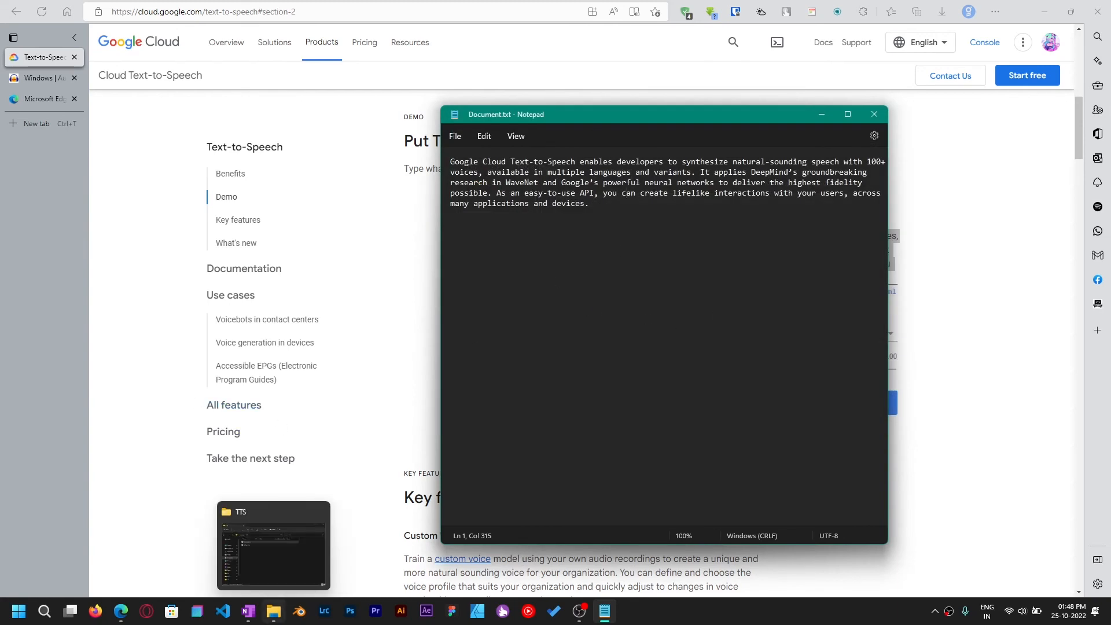
- Load Document.txt from the TTS folder into an Edge tab and start Read aloud on it
click(273, 545)
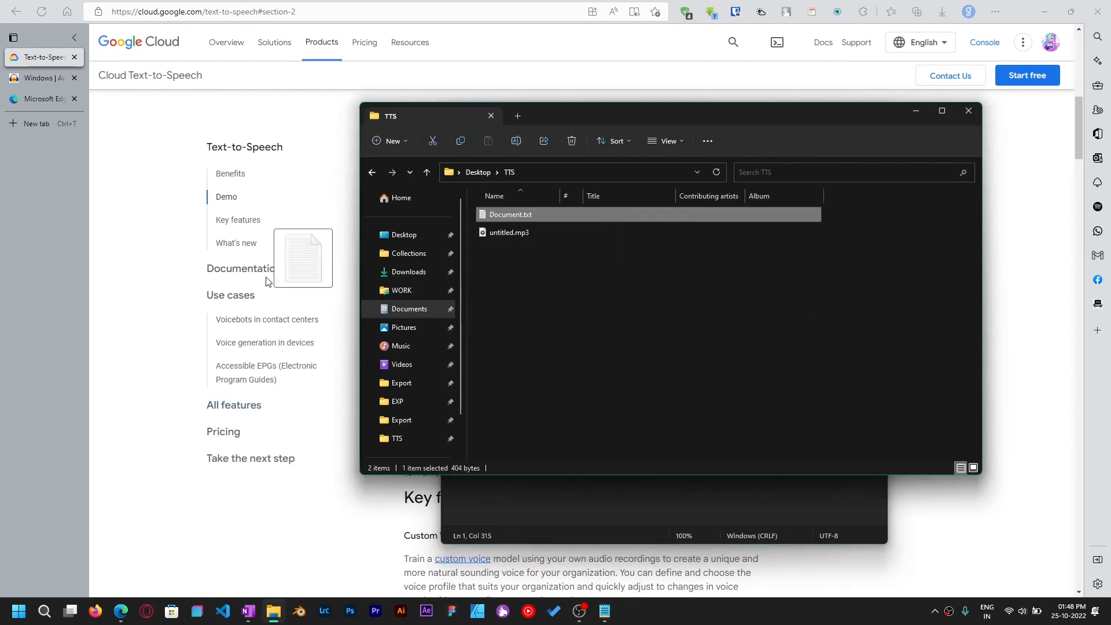
double_click(509, 214)
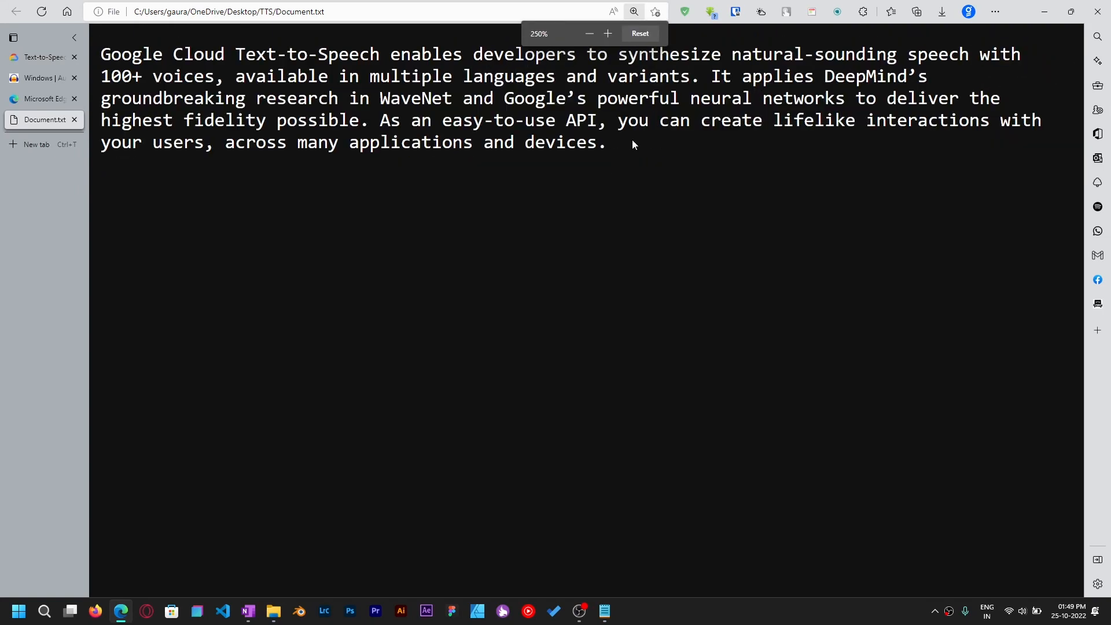
click(612, 12)
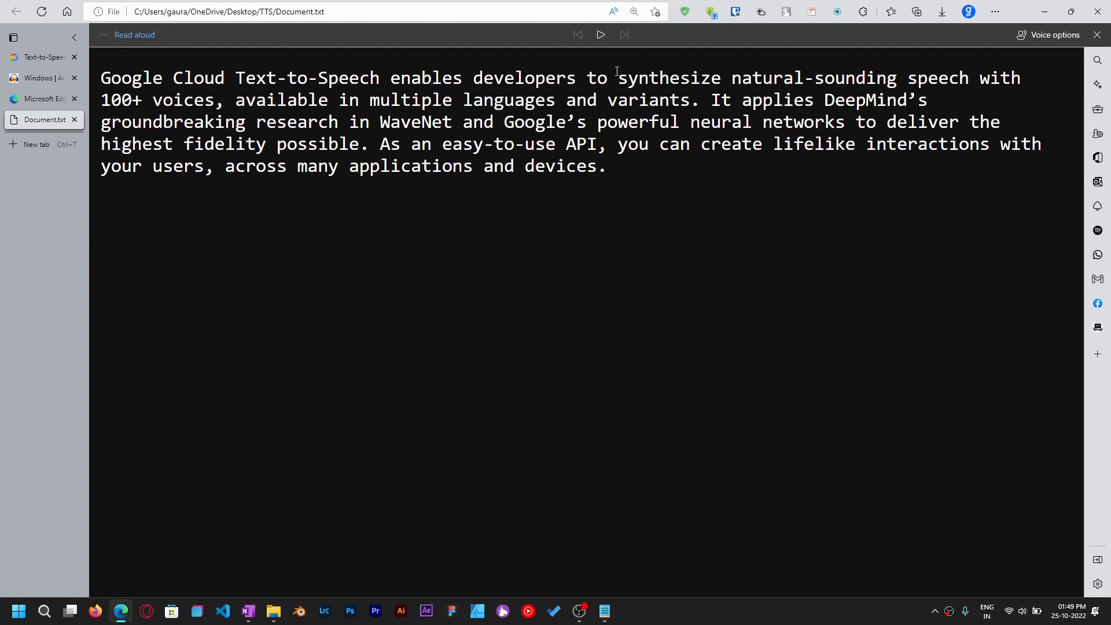
click(599, 34)
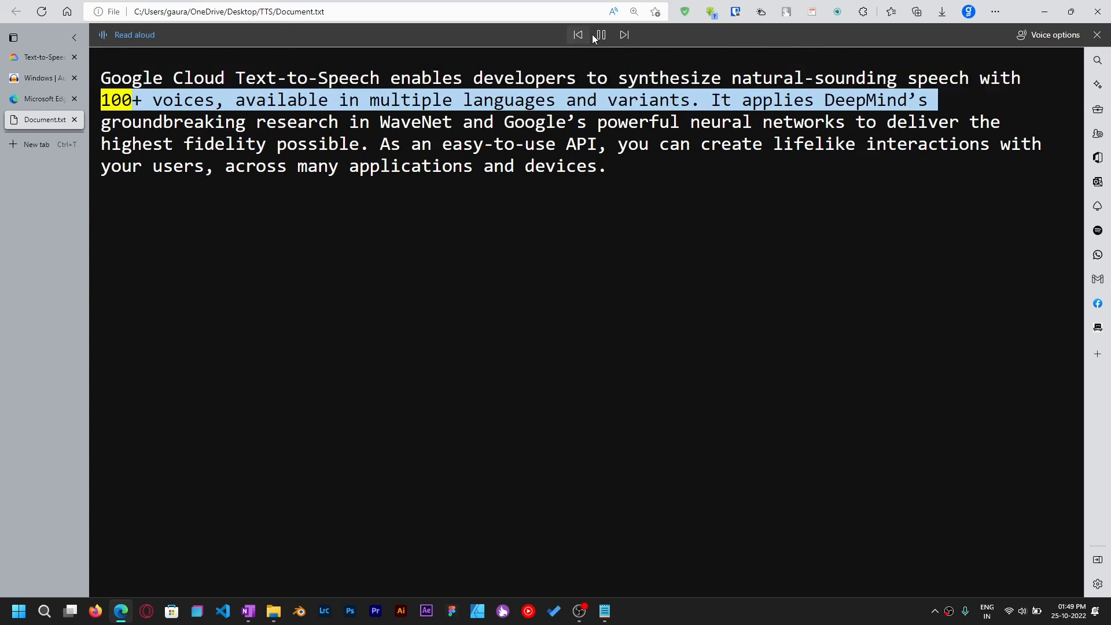
- Switch the Read aloud voice to Microsoft Thomas Online (Natural) - English (United Kingdom)
click(1053, 35)
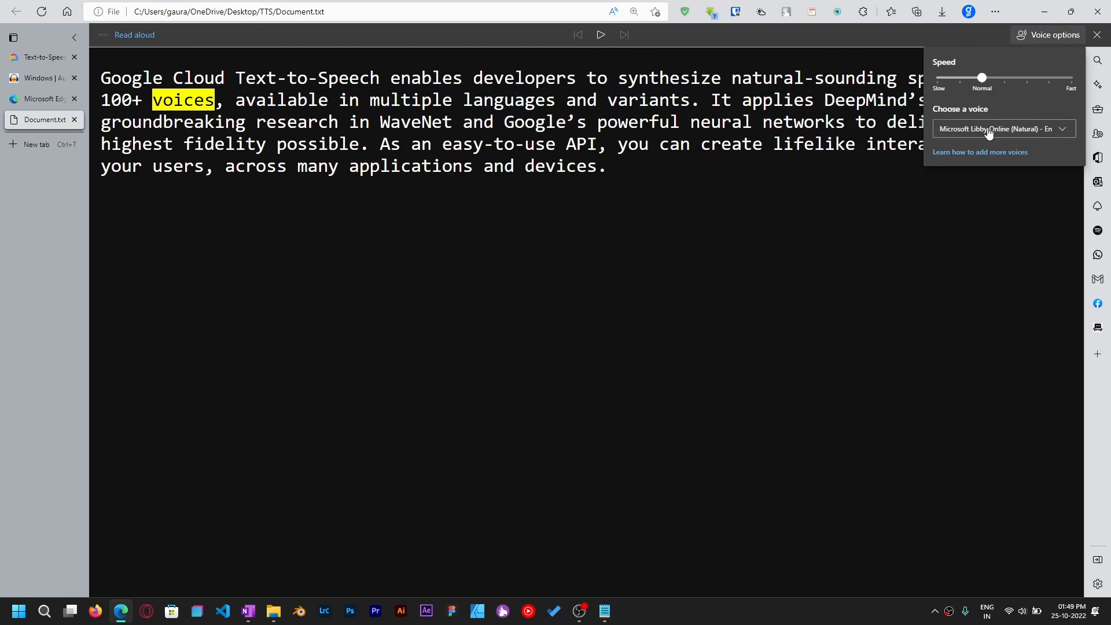
click(998, 128)
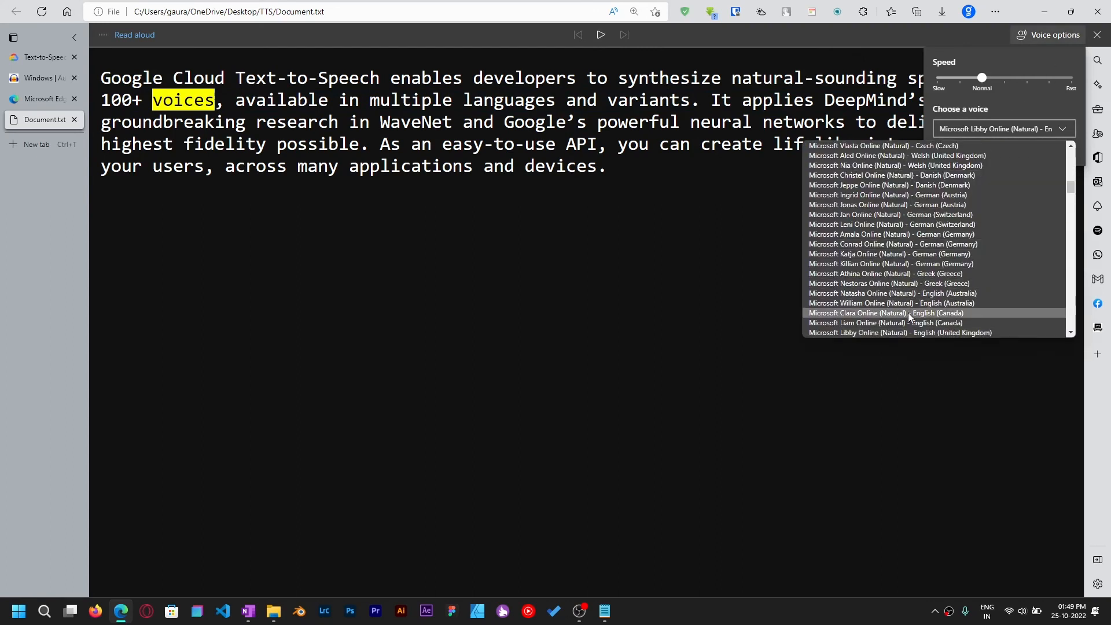
scroll(down, 3)
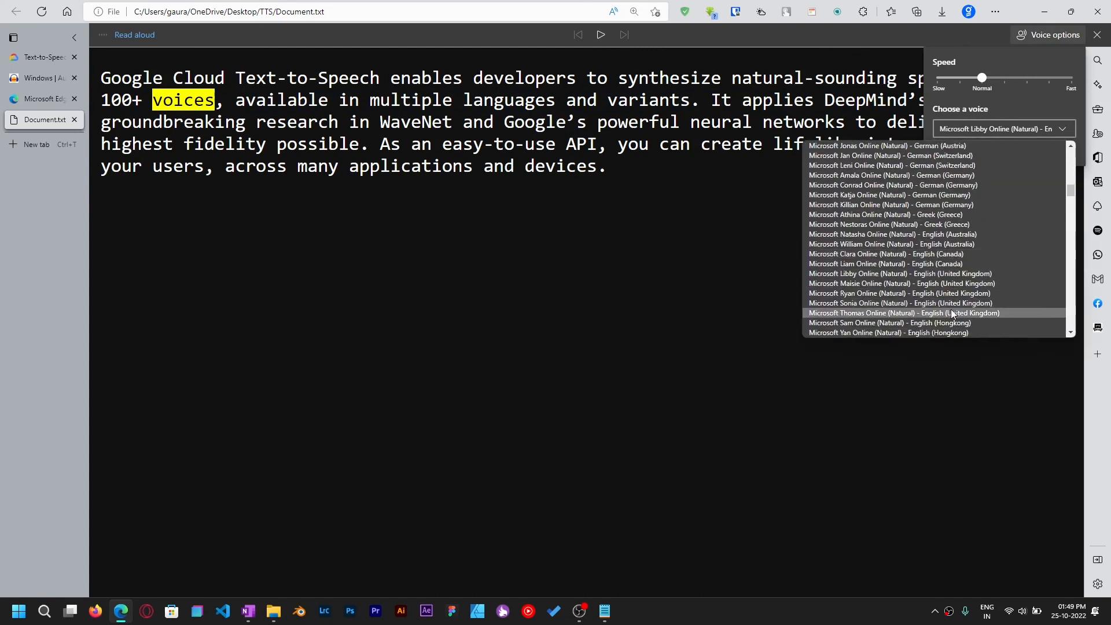
click(906, 312)
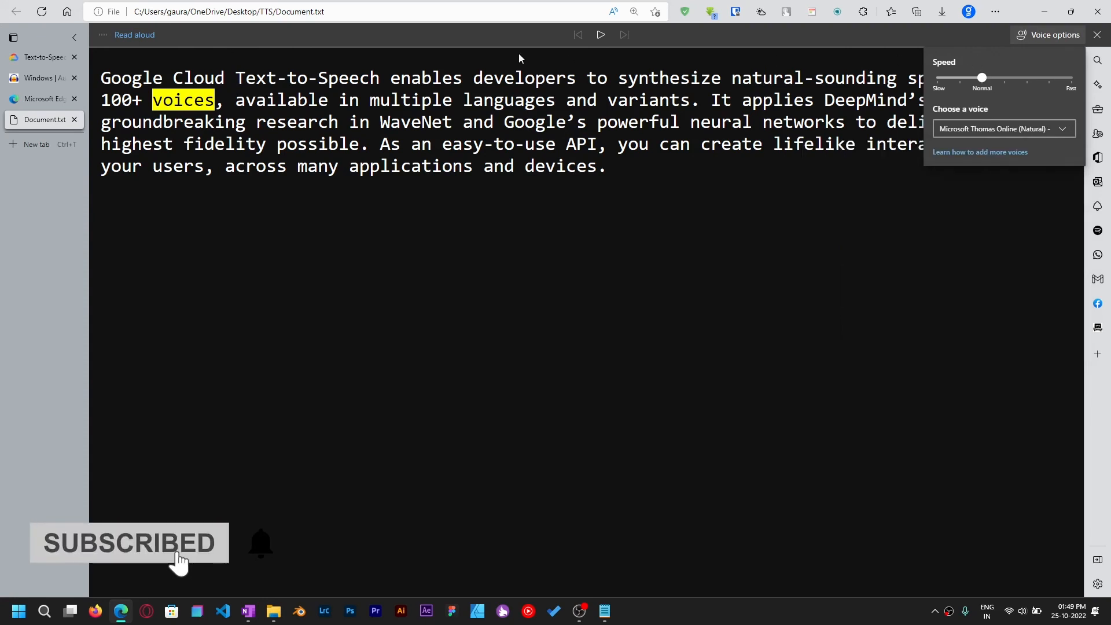
click(599, 34)
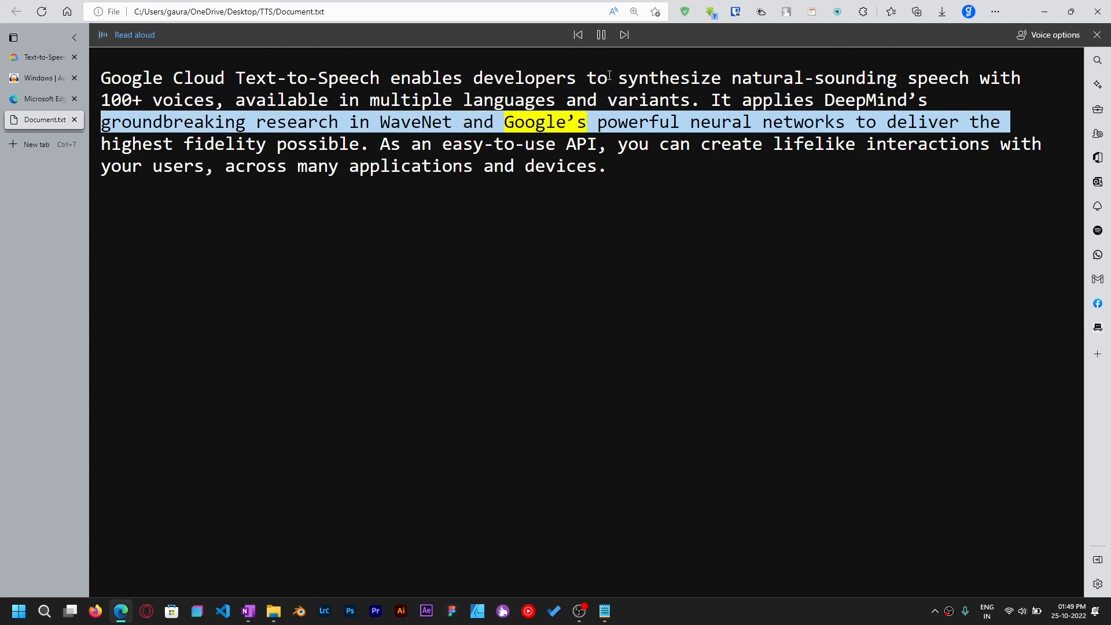
- Let the Thomas voice read Document.txt to its last word, then pause
click(600, 34)
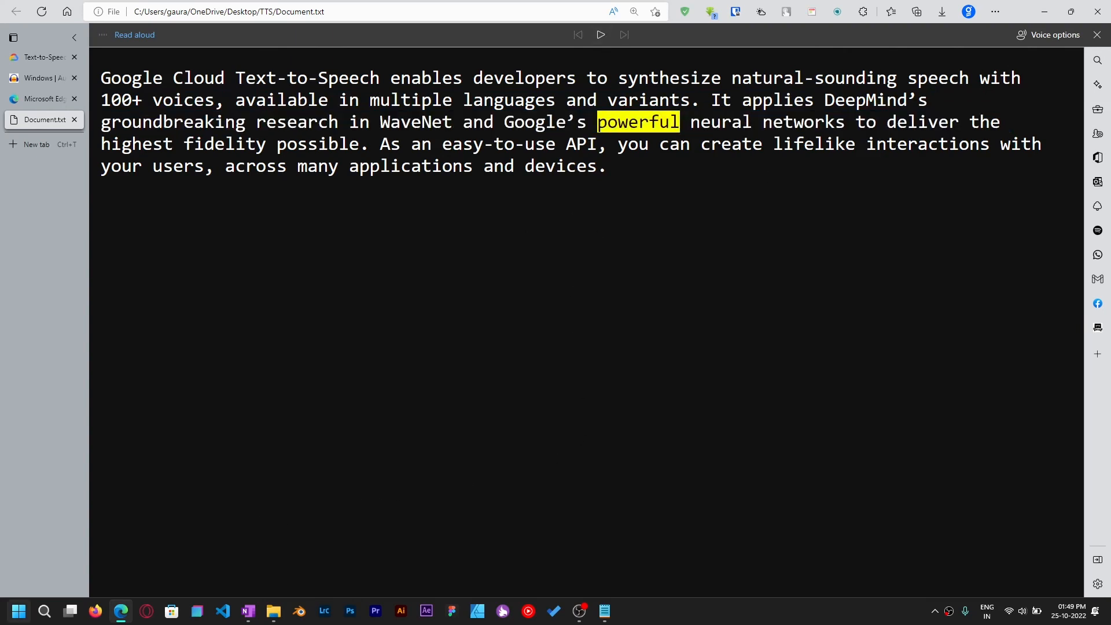
text(auda)
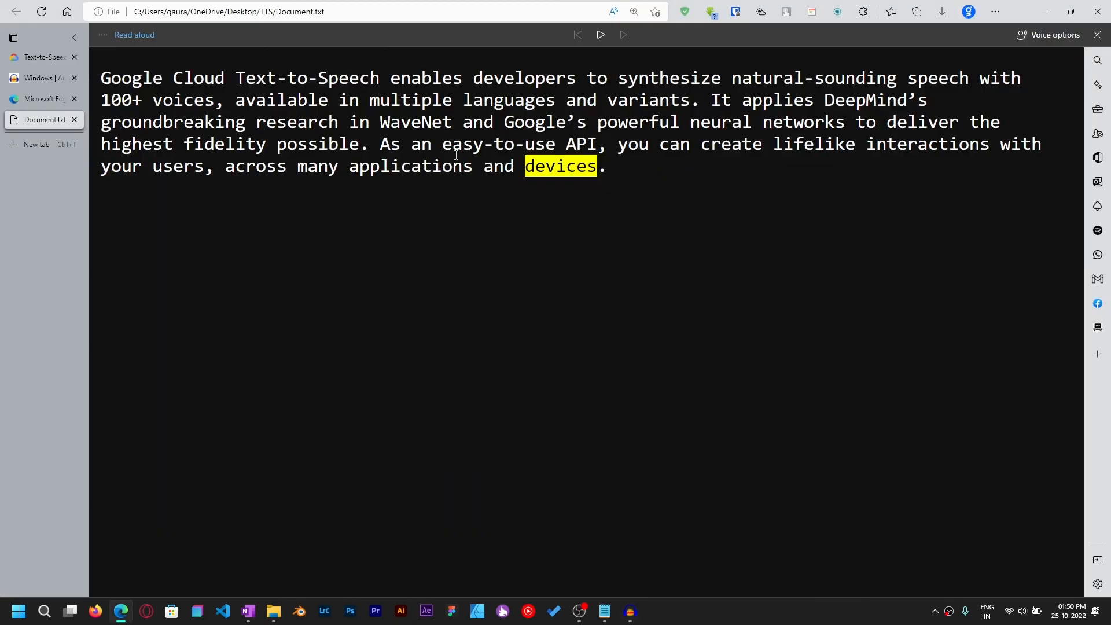
mouse_move(604, 609)
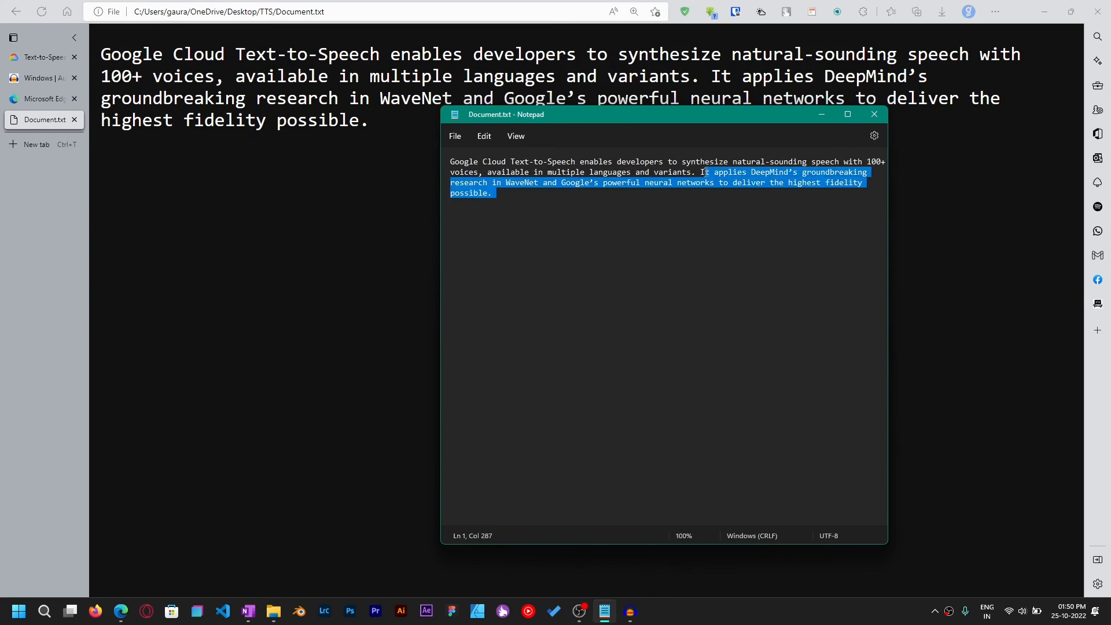
- Delete everything after the first sentence about 100+ voices and save Document.txt
key(Delete)
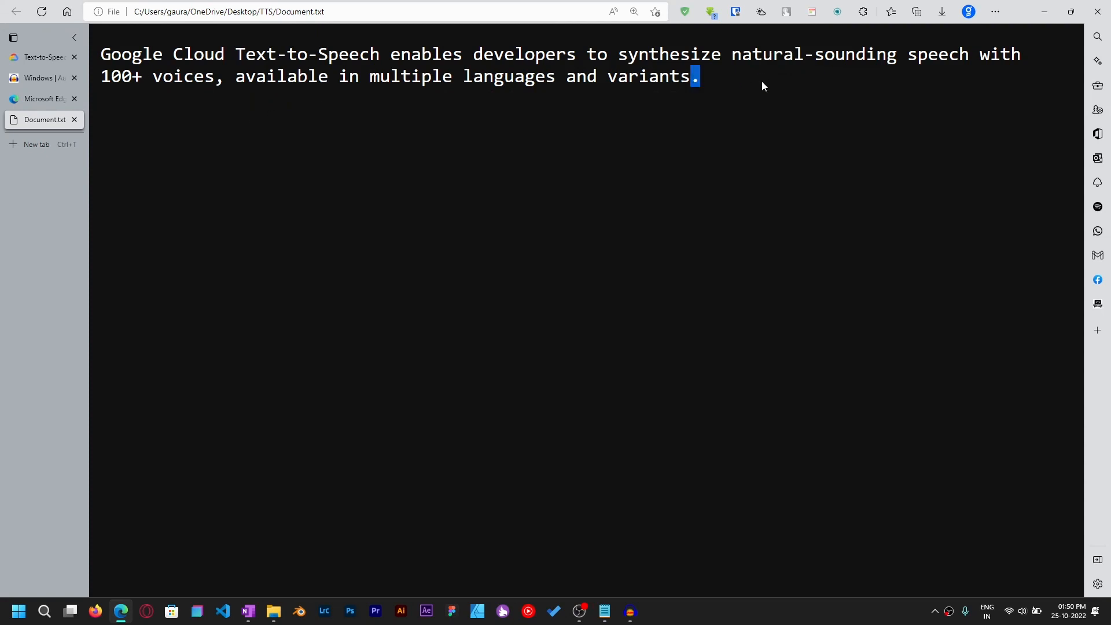
click(603, 609)
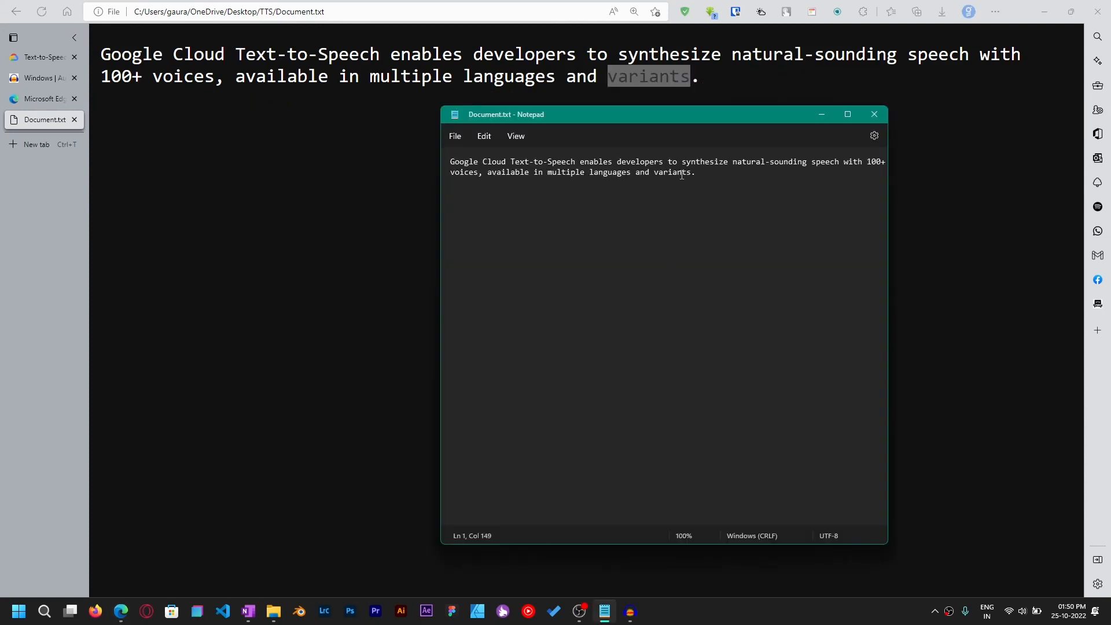